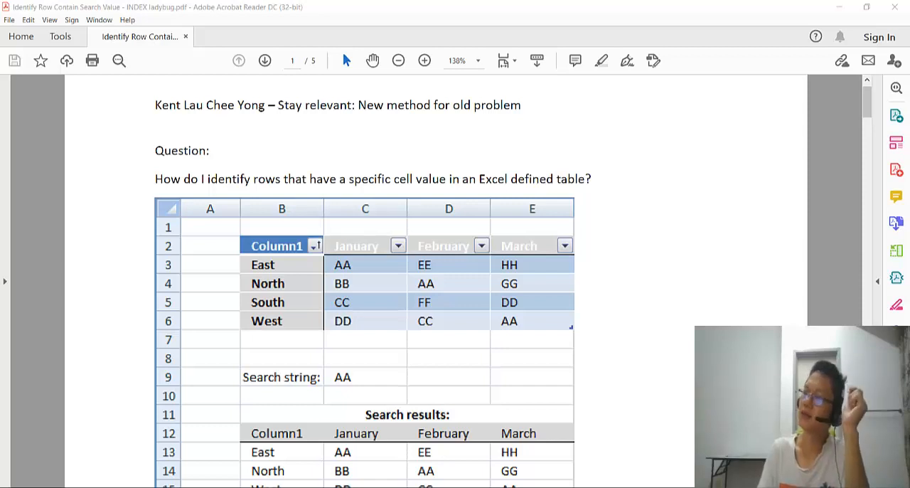
mouse_move(591, 375)
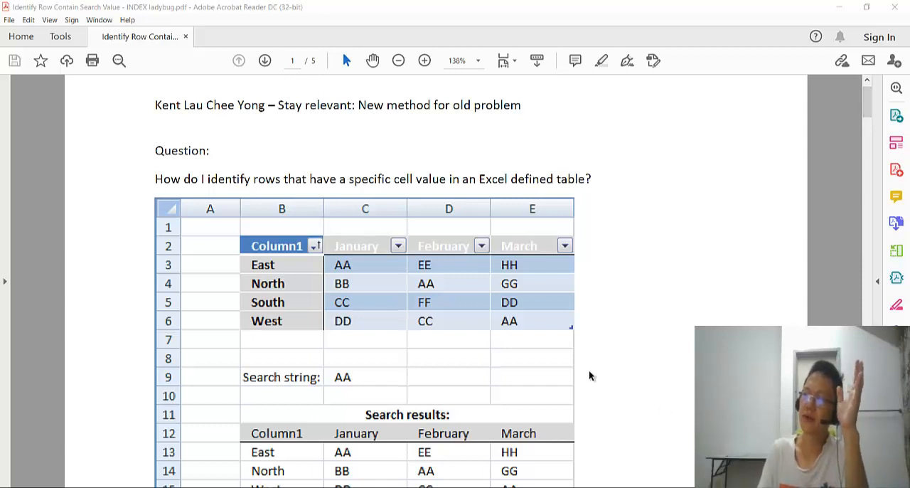
mouse_move(352, 238)
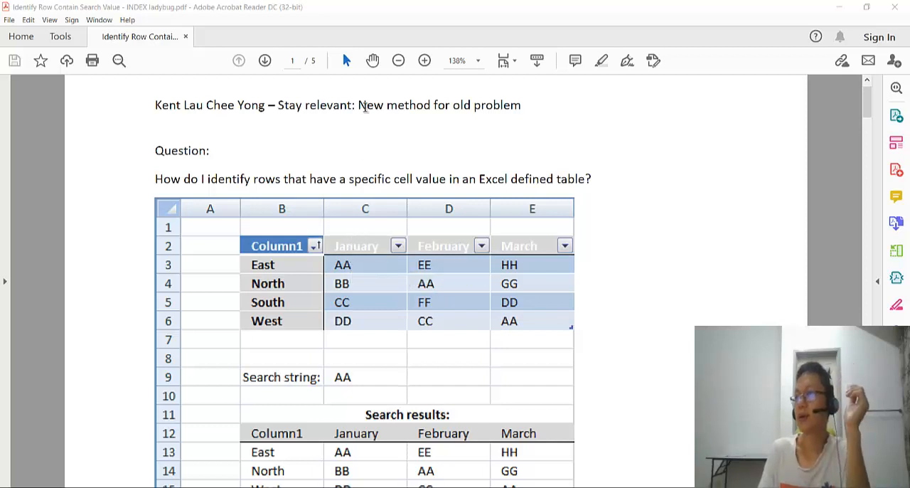
mouse_move(209, 180)
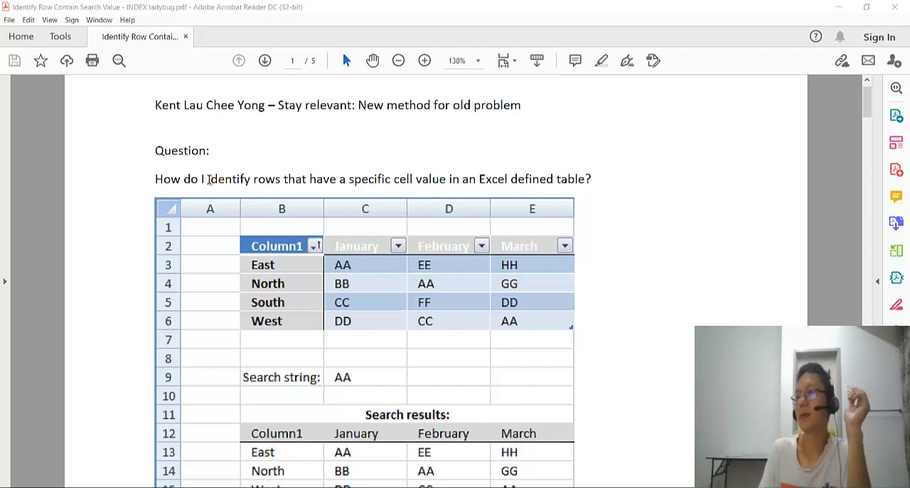
mouse_move(211, 288)
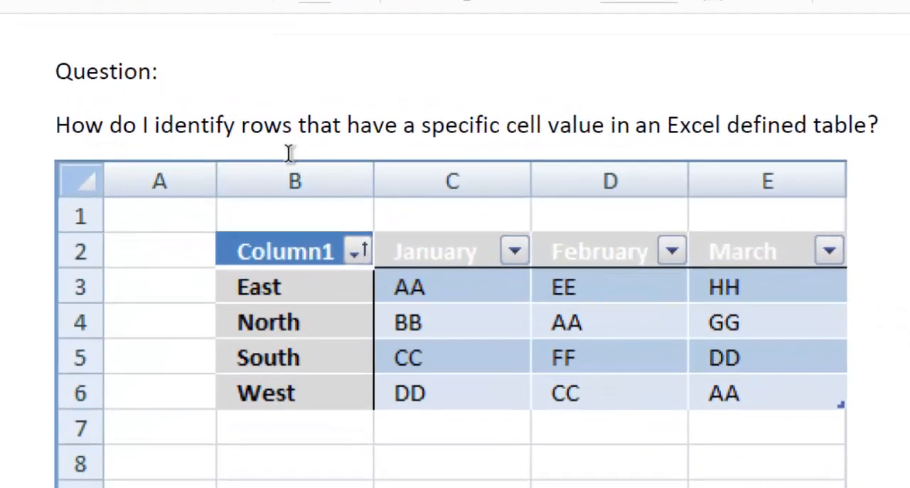
mouse_move(587, 124)
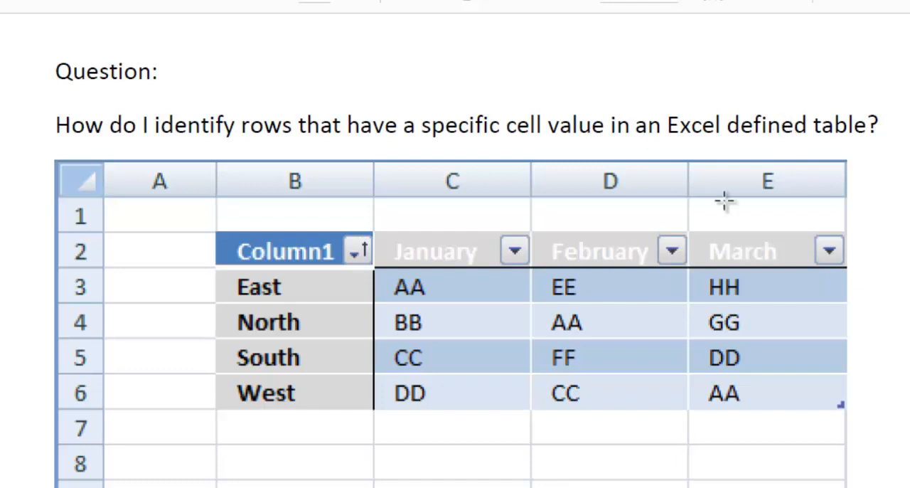
mouse_move(277, 288)
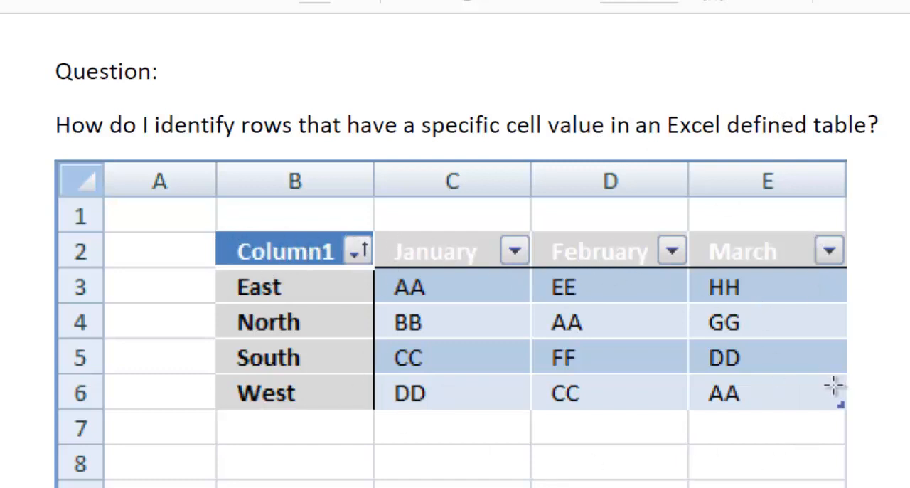
mouse_move(846, 298)
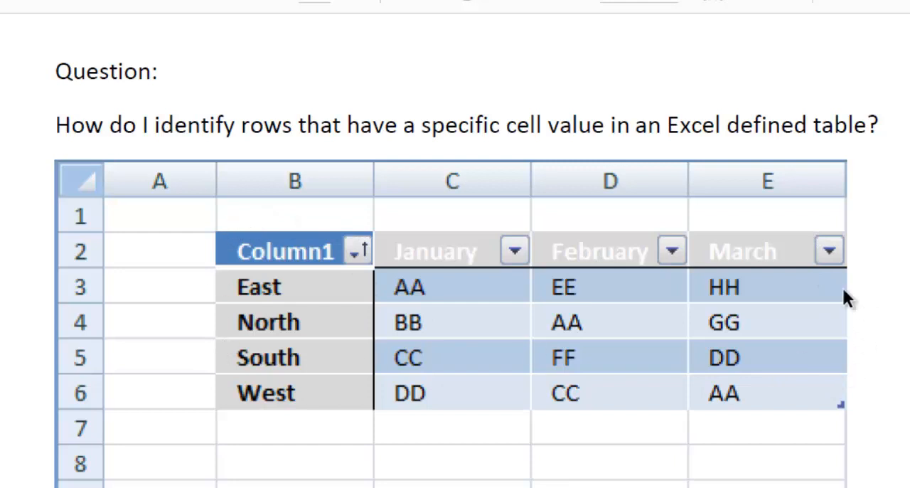
Scroll down through Step 3 and into the Step 4 INDEX formula walkthrough on page 3
scroll(down, 3)
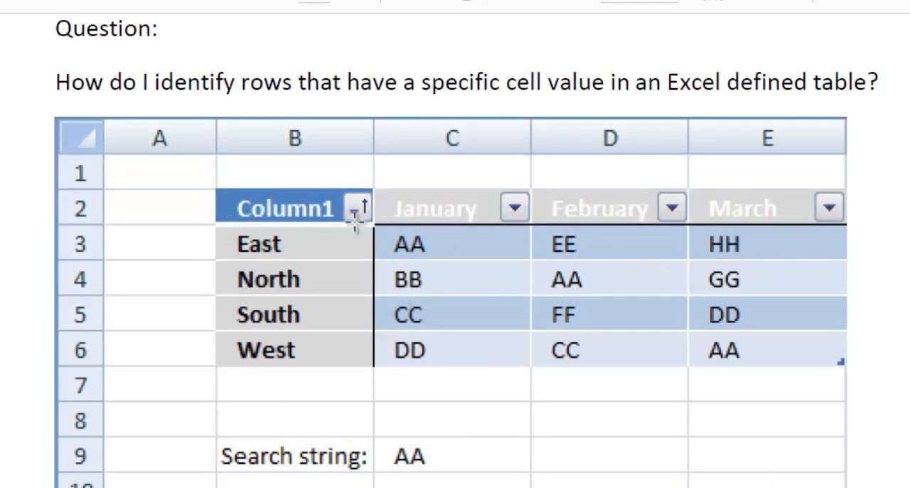
mouse_move(316, 267)
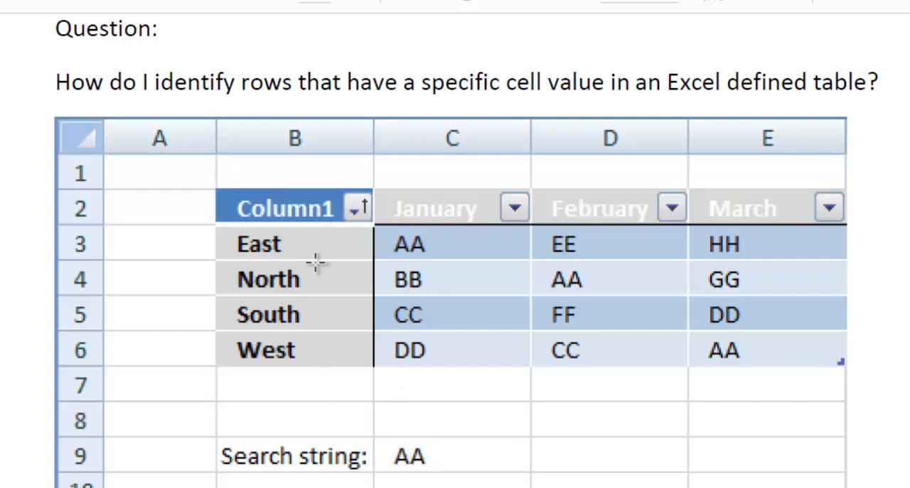
mouse_move(386, 457)
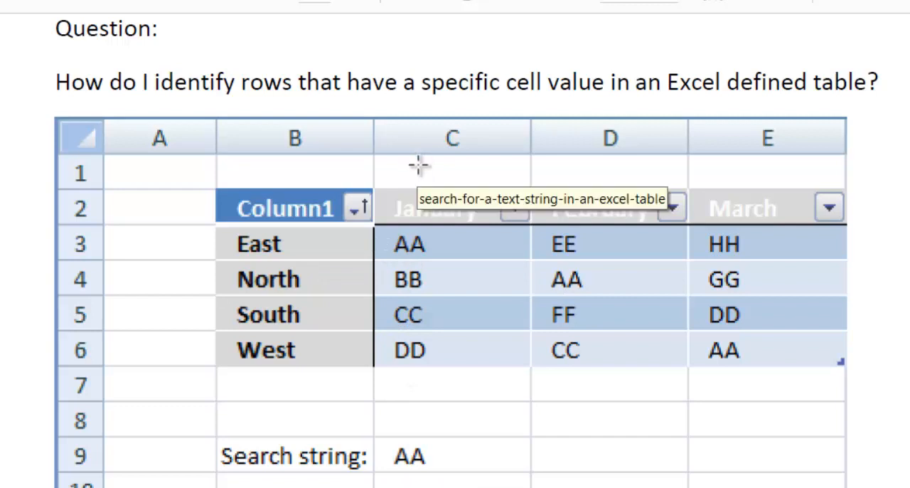
mouse_move(537, 256)
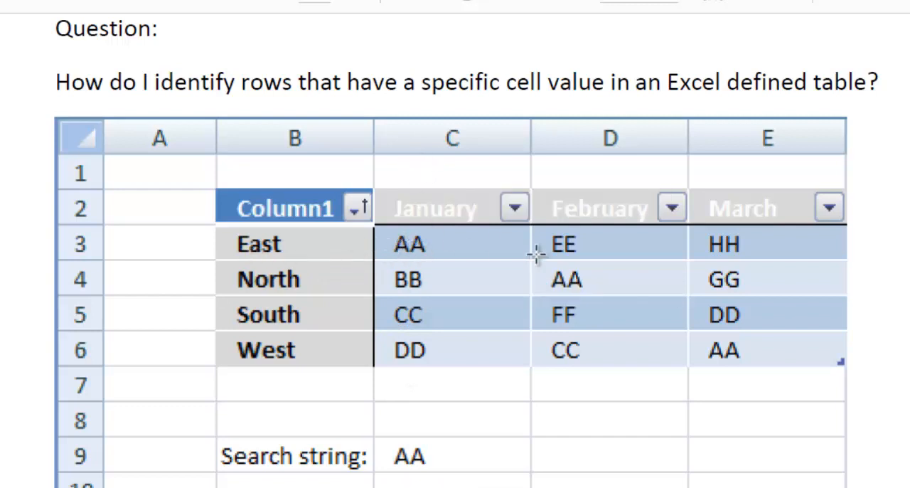
mouse_move(597, 295)
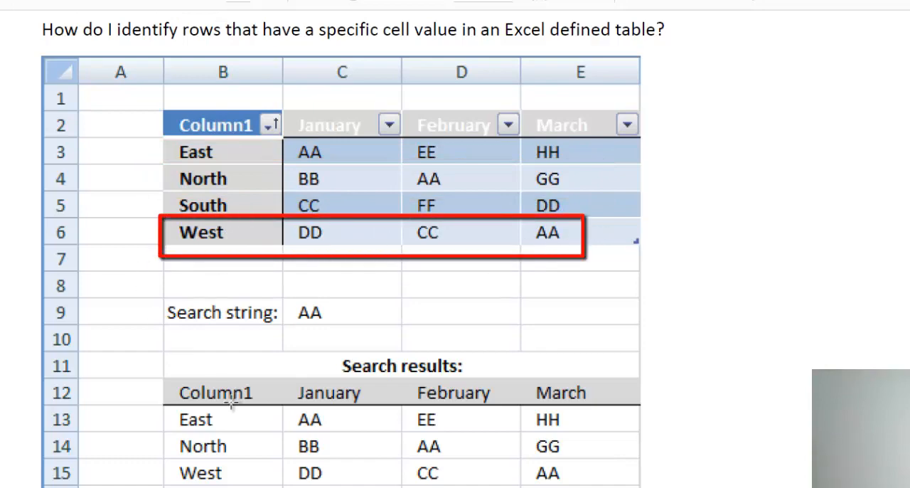
scroll(up, 3)
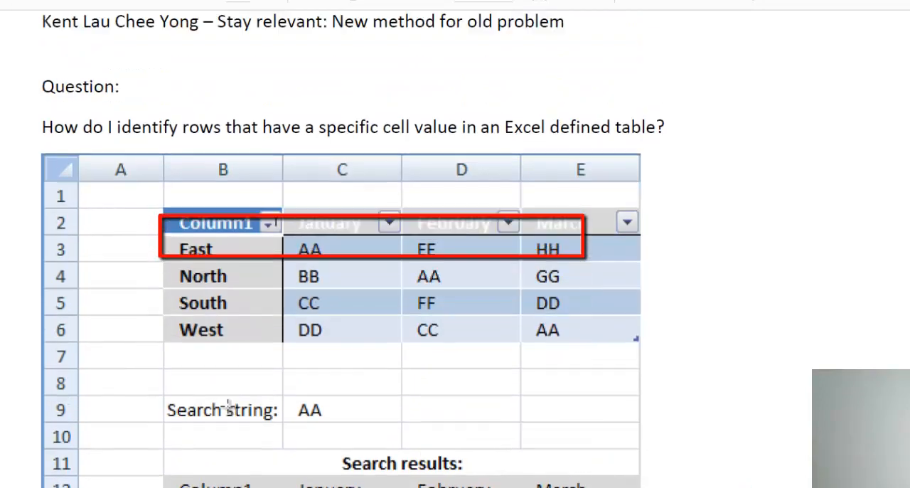
scroll(down, 3)
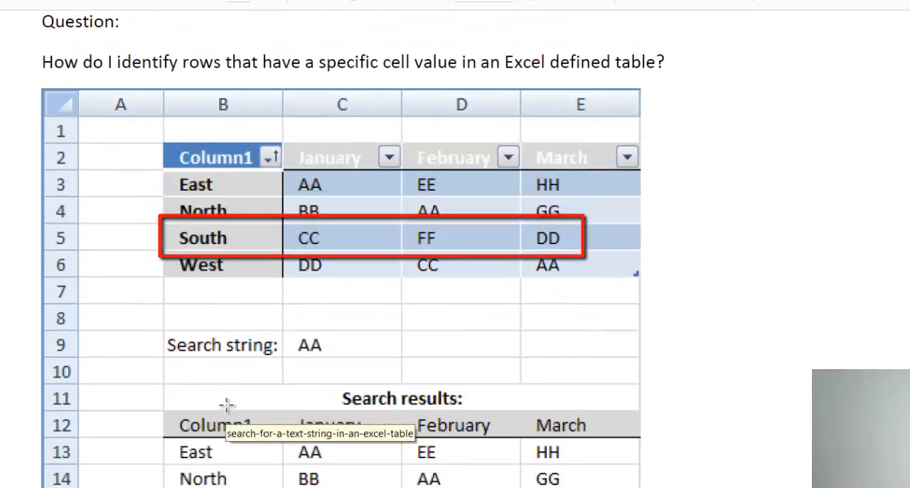
scroll(down, 3)
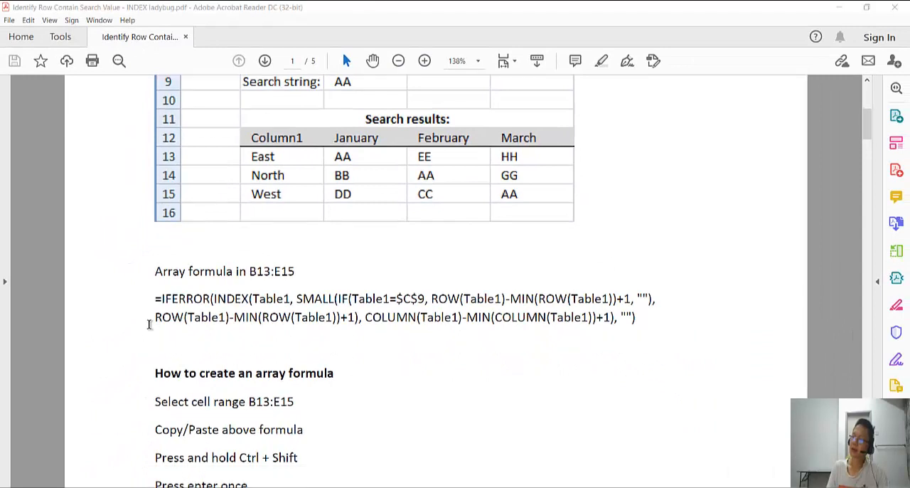
scroll(down, 3)
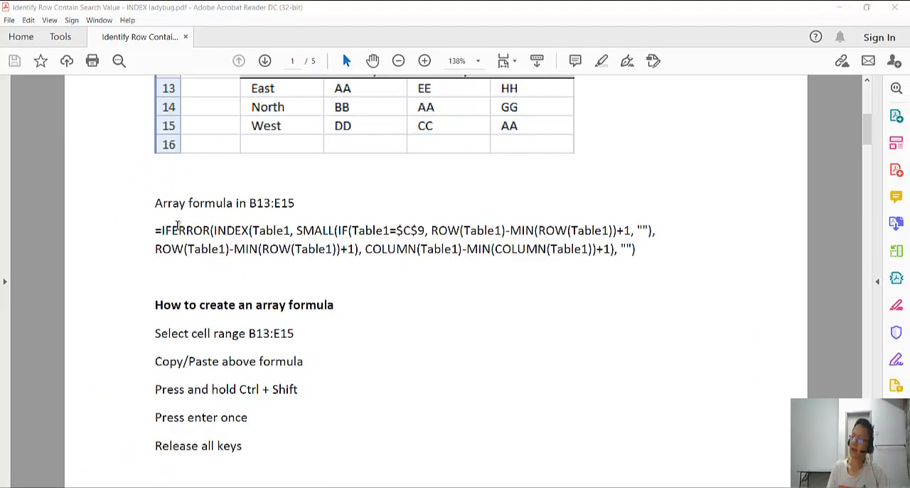
mouse_move(153, 396)
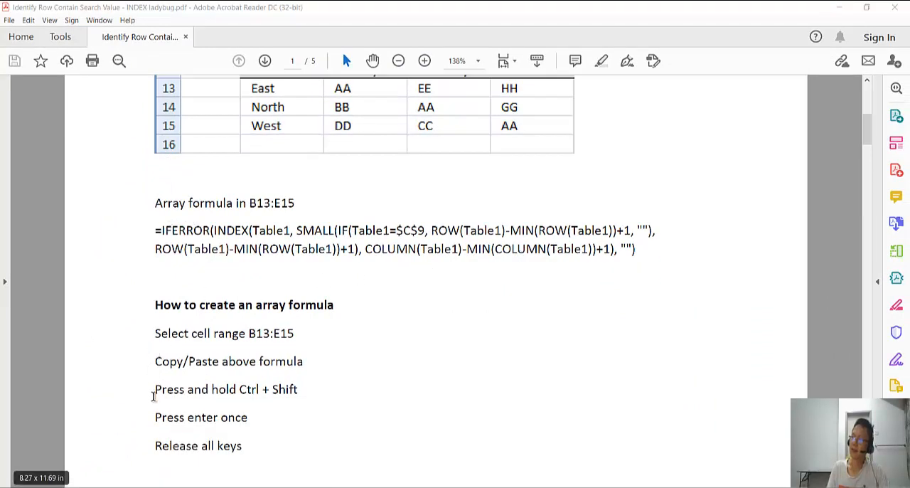
mouse_move(210, 389)
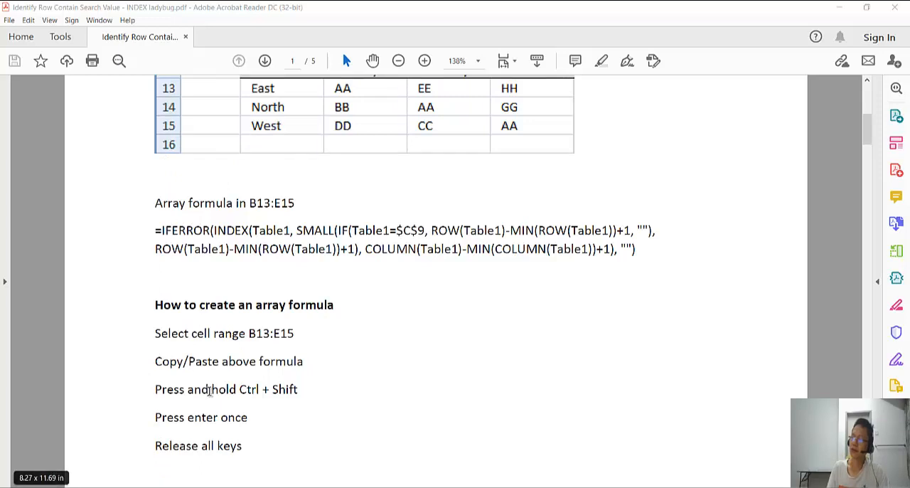
mouse_move(185, 418)
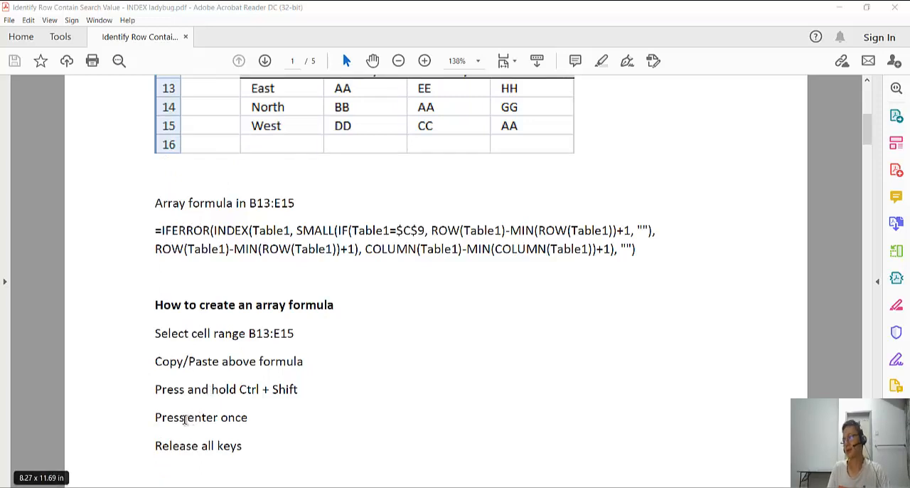
mouse_move(164, 336)
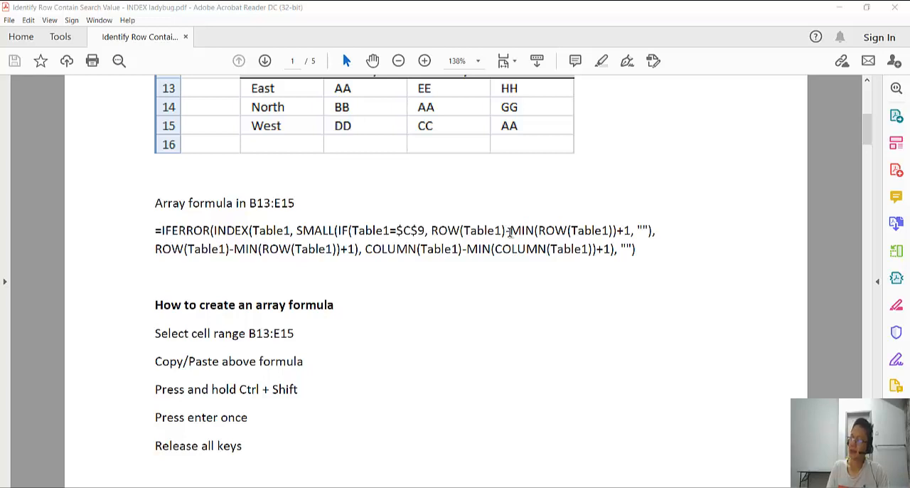
scroll(down, 3)
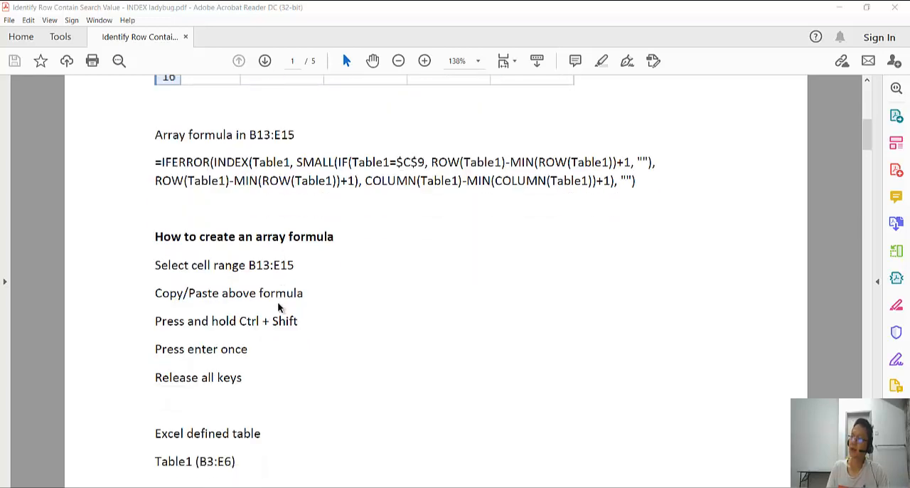
scroll(down, 3)
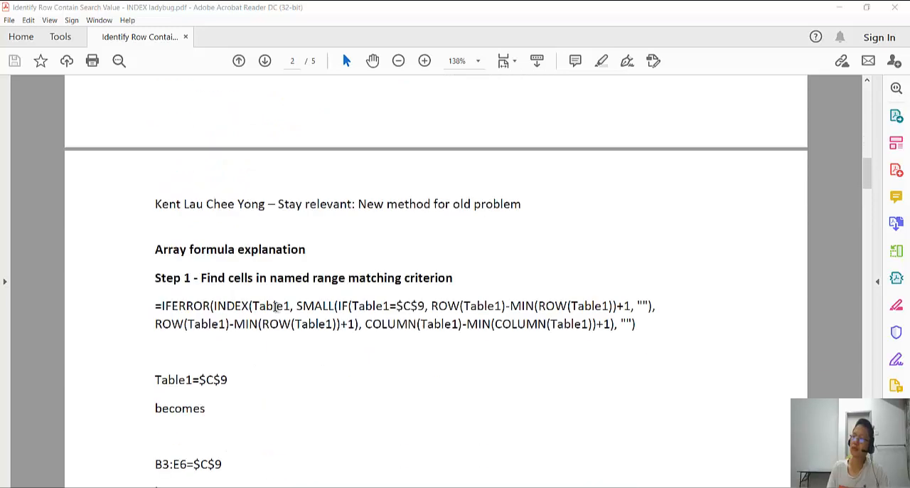
scroll(down, 3)
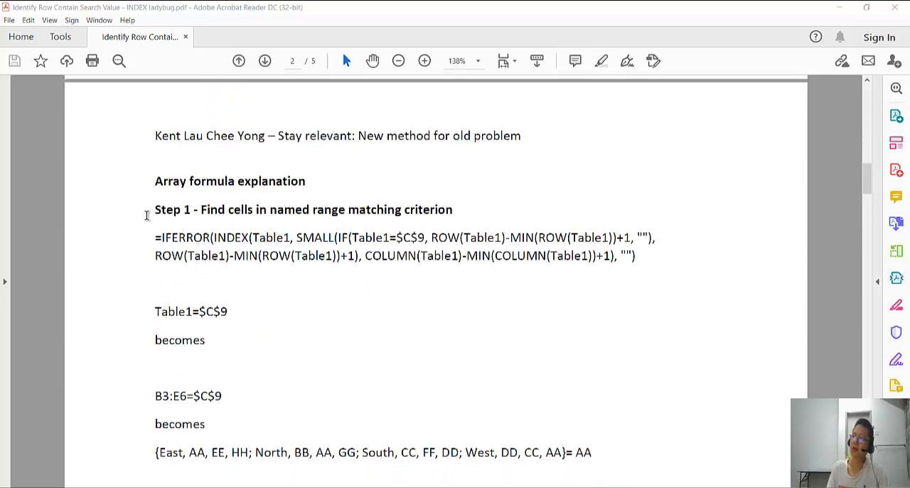
scroll(down, 3)
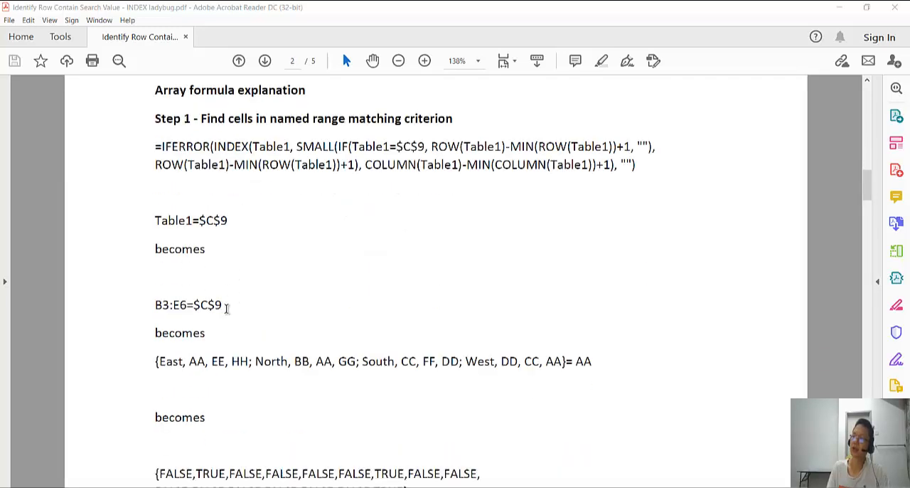
scroll(down, 3)
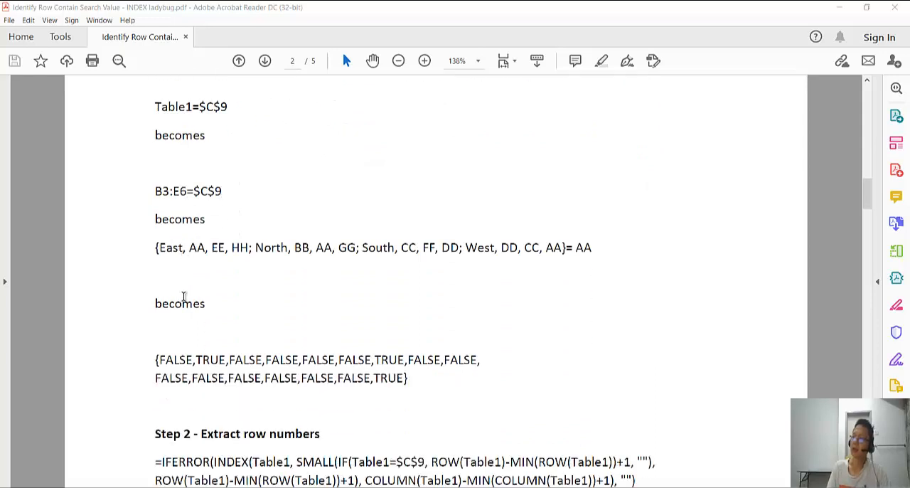
scroll(down, 3)
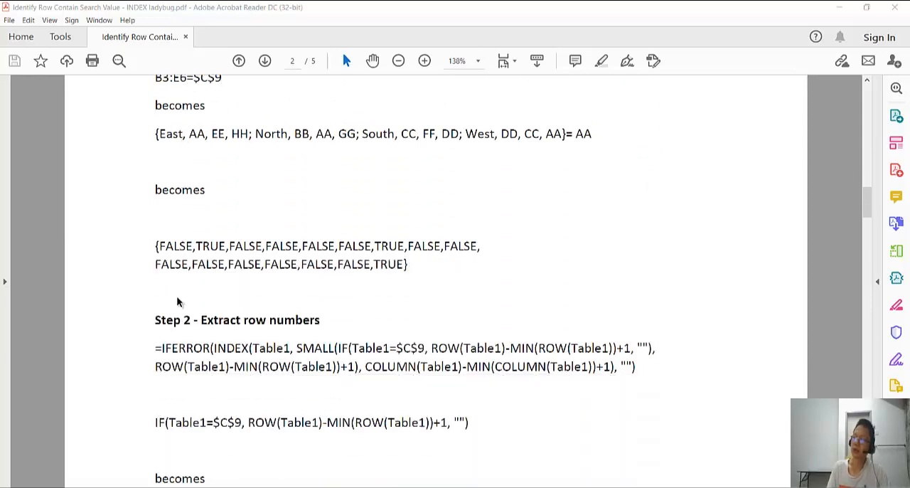
scroll(down, 3)
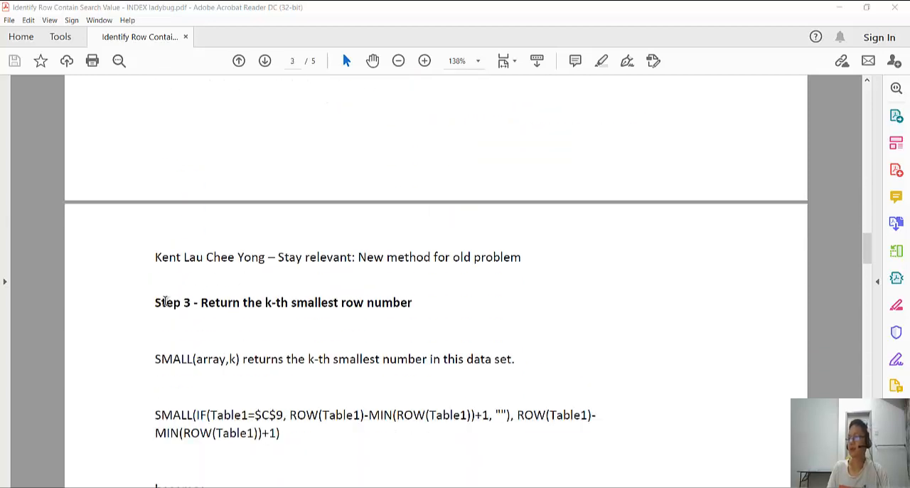
Continue scrolling to Step 4's matching-records result and the 'New method for old problem' section
scroll(down, 3)
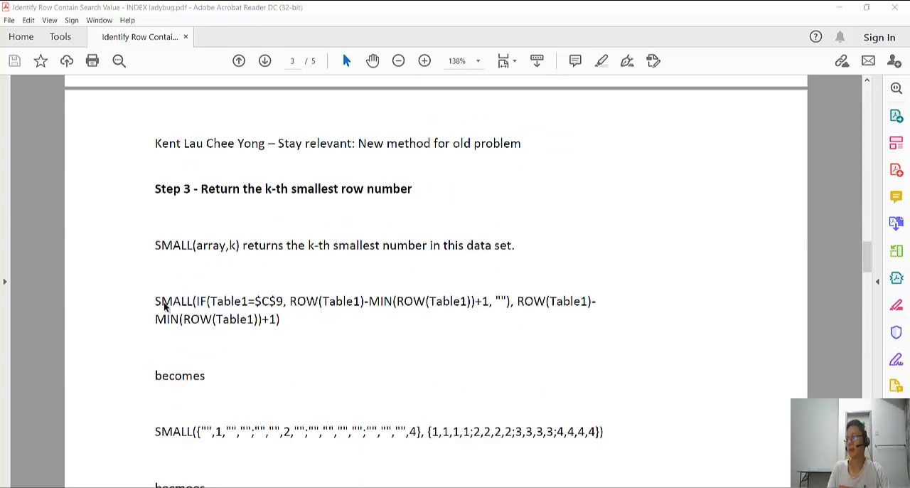
scroll(down, 3)
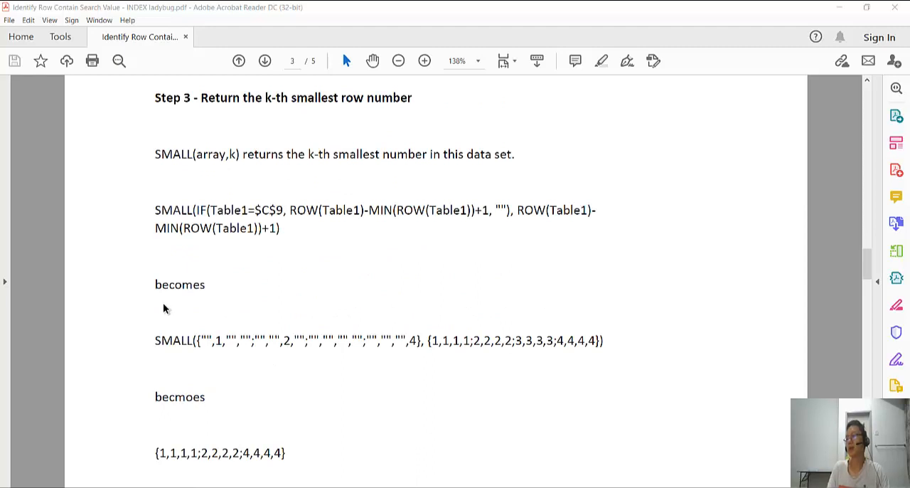
scroll(down, 3)
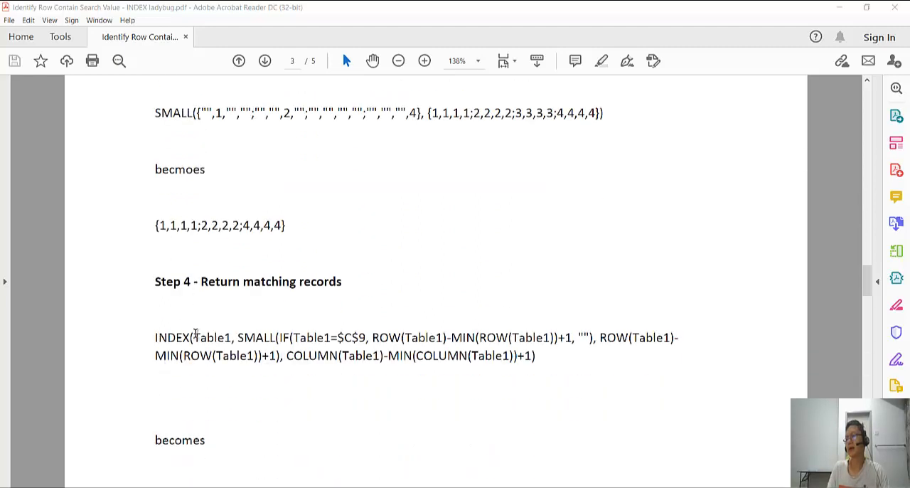
scroll(down, 3)
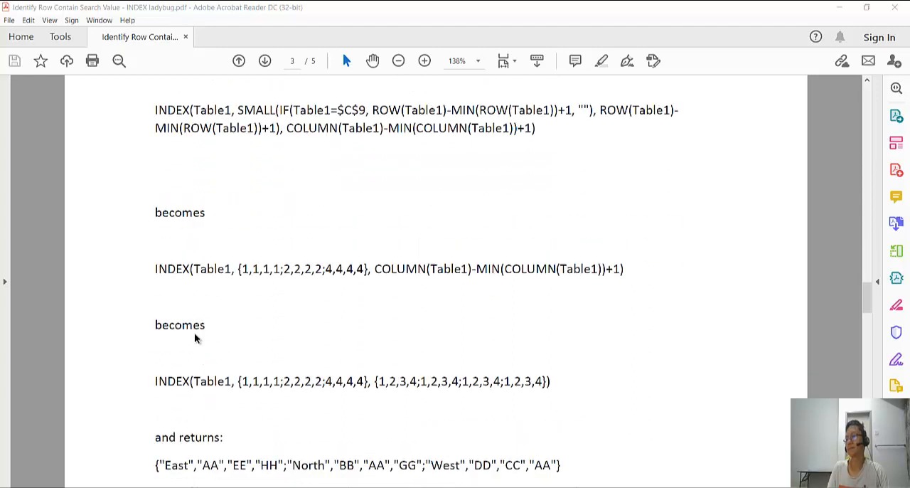
scroll(down, 3)
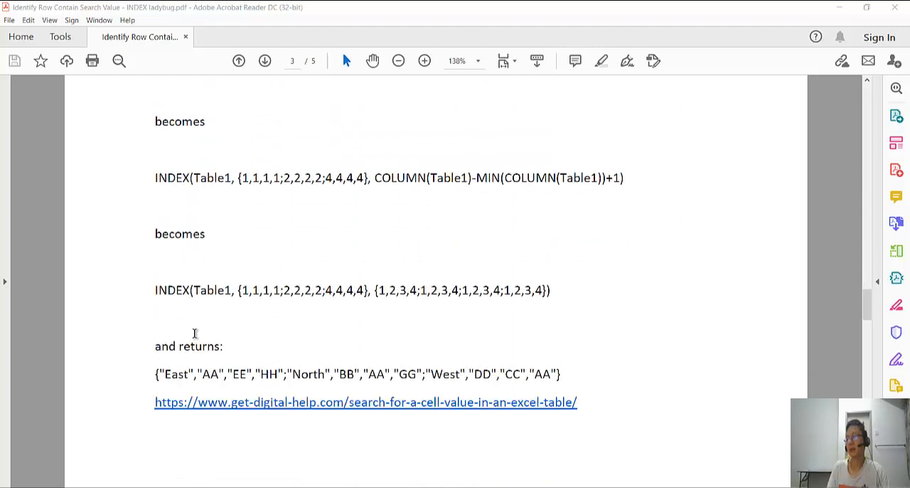
mouse_move(150, 408)
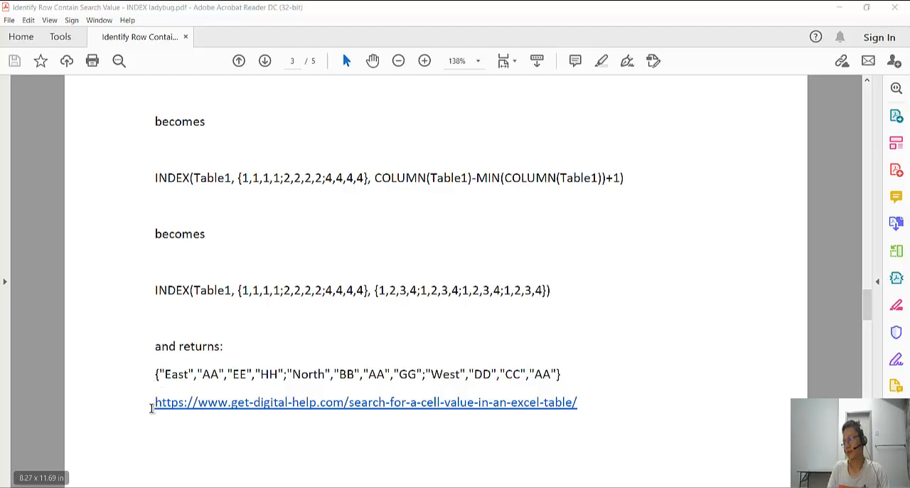
mouse_move(137, 370)
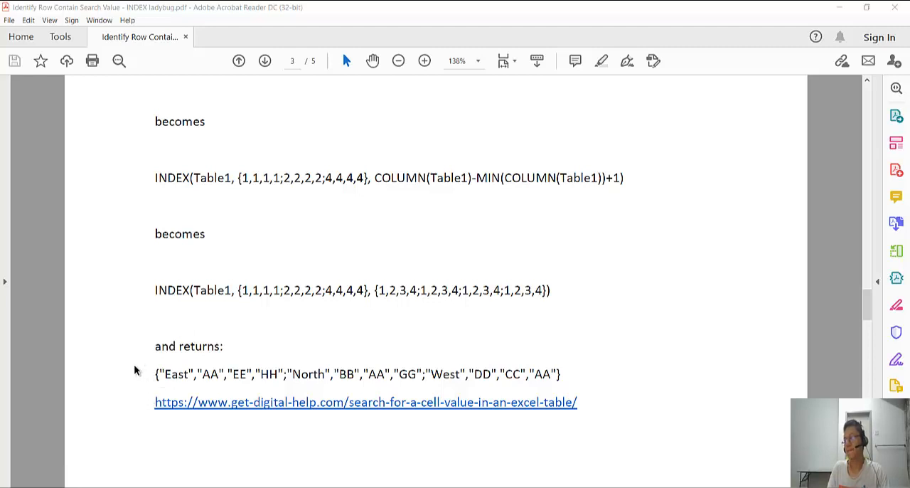
scroll(up, 3)
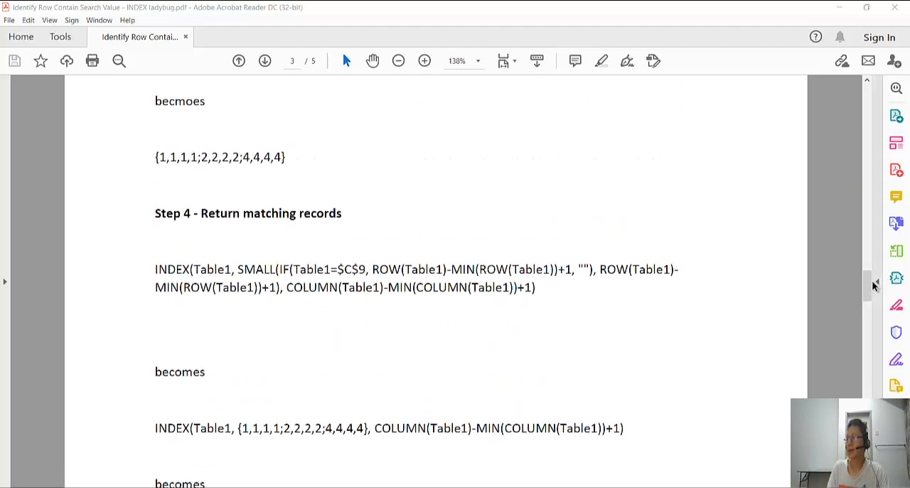
scroll(down, 3)
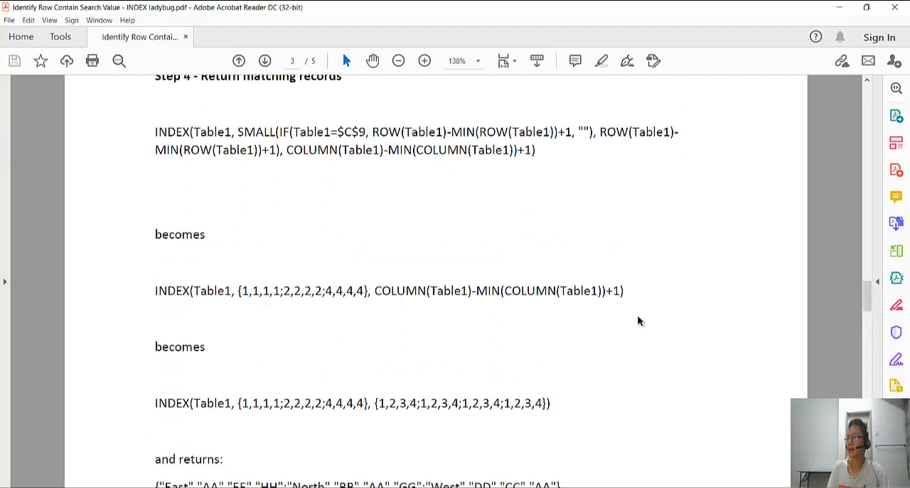
scroll(down, 3)
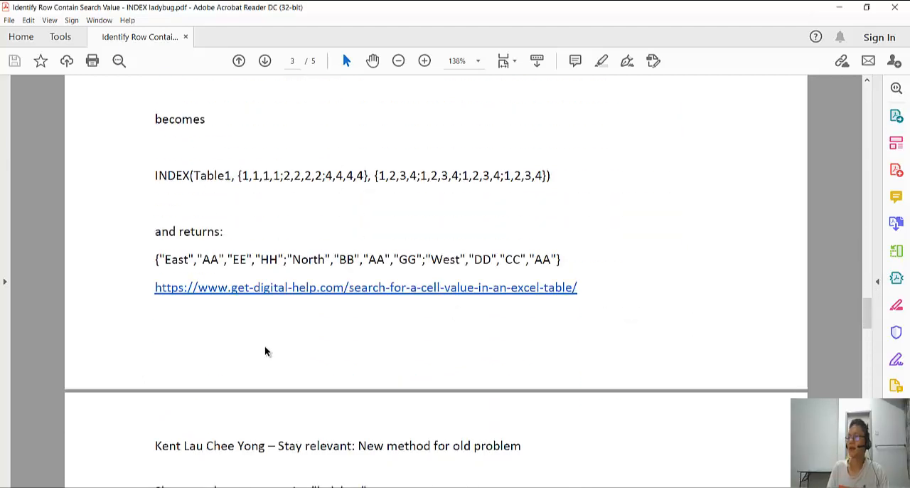
scroll(down, 3)
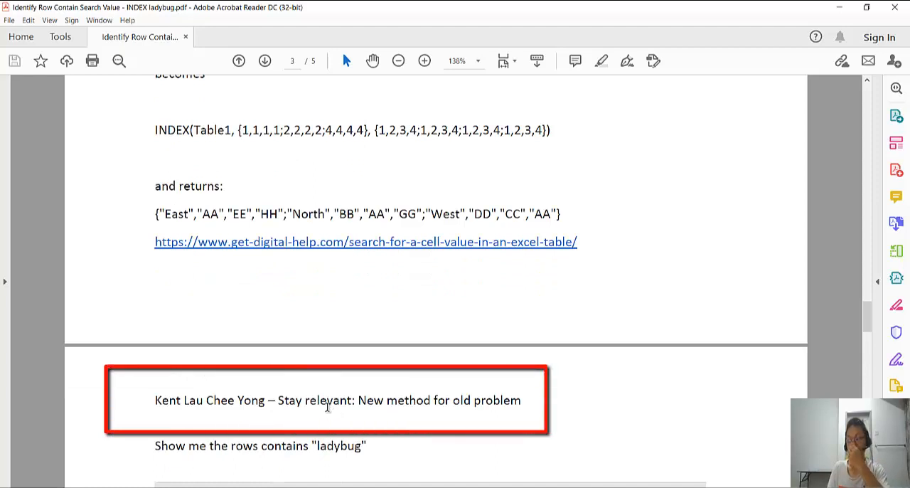
mouse_move(324, 238)
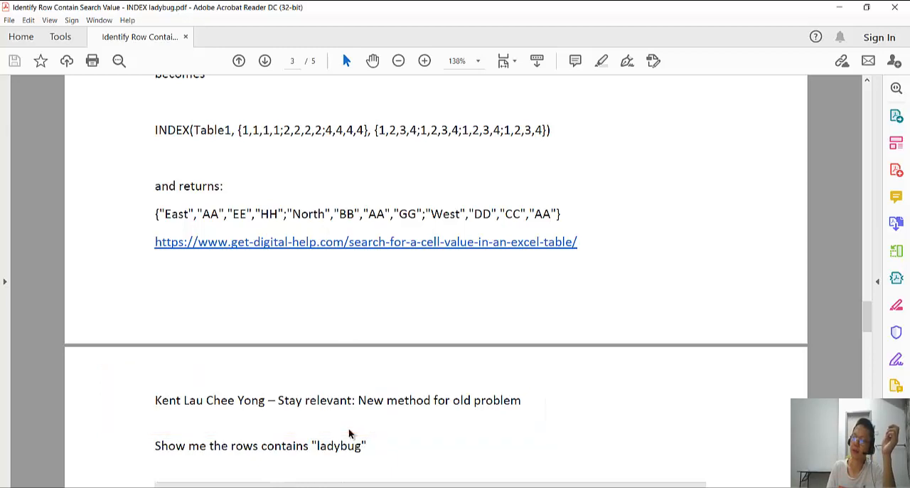
Scroll onto page 4's ladybug example with source table, expected outcome and result table
scroll(down, 3)
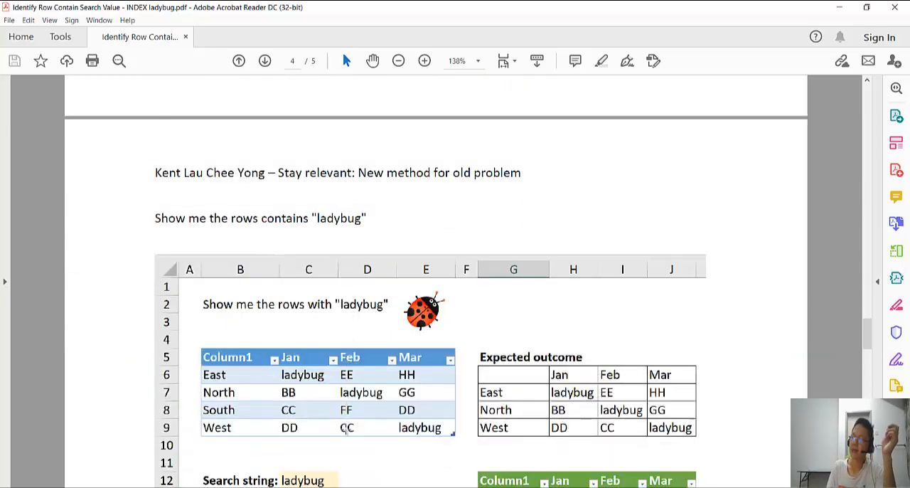
scroll(down, 3)
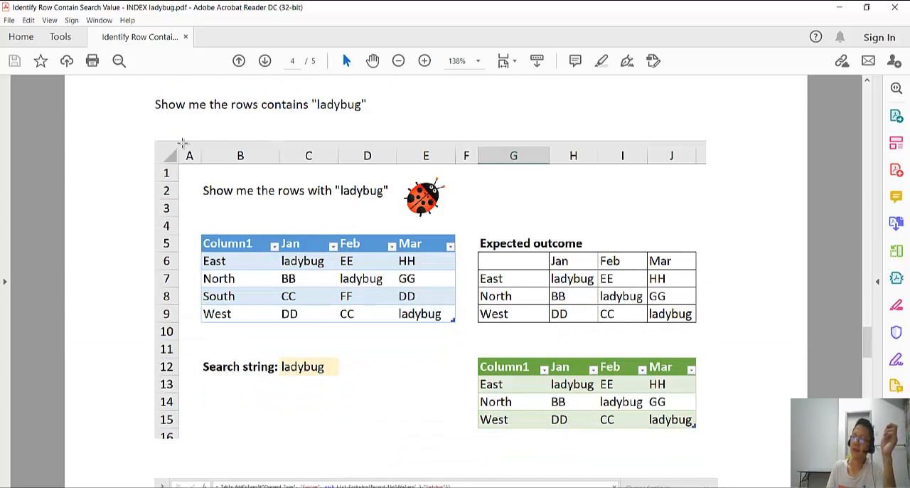
mouse_move(268, 262)
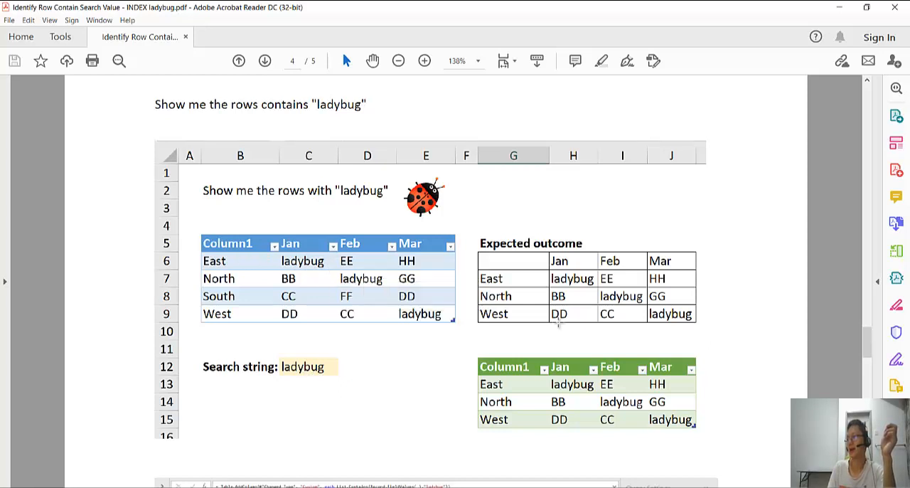
mouse_move(443, 362)
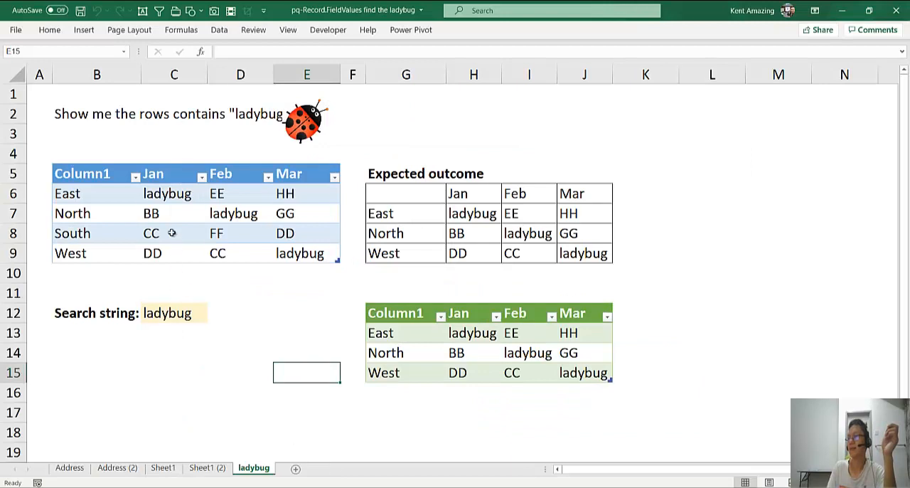
Change East's Jan value to bee and South's Jan value to ladybug in the source table
click(174, 232)
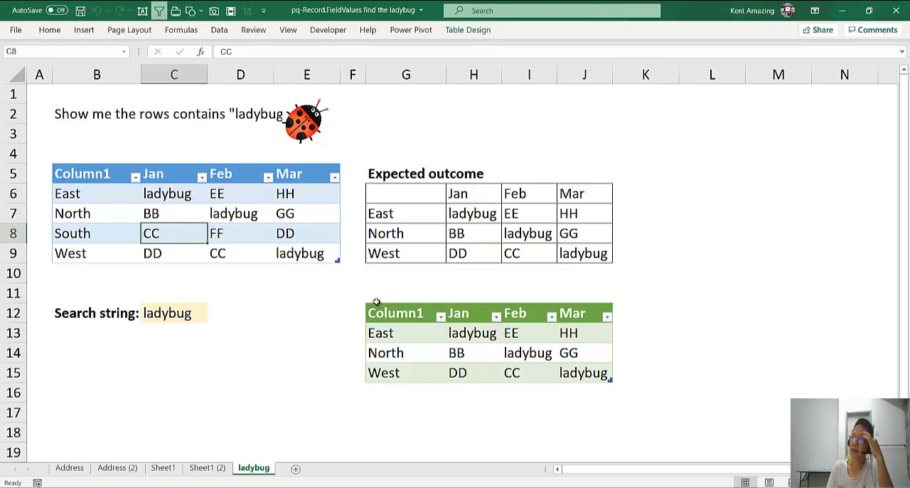
click(306, 193)
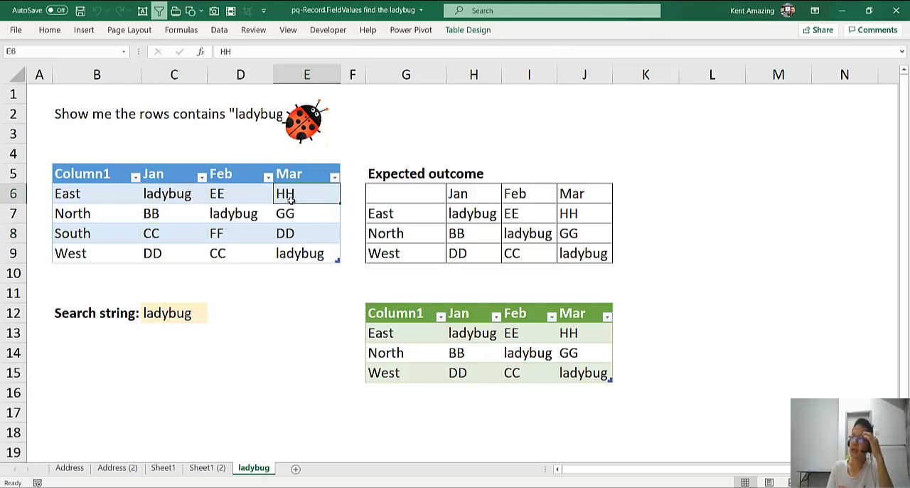
click(173, 193)
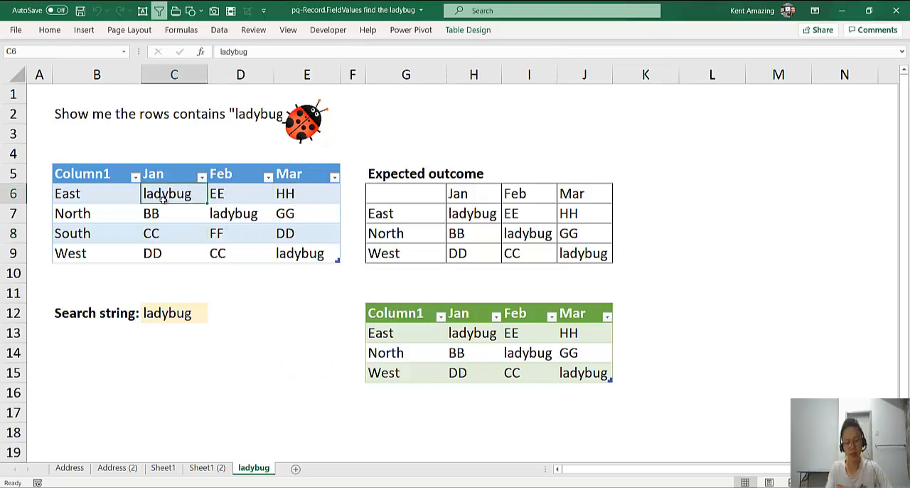
text(bee)
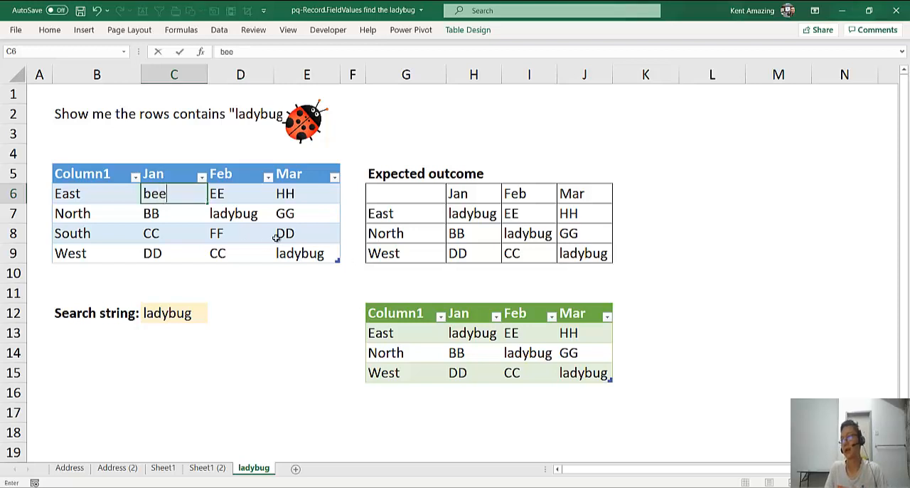
click(241, 233)
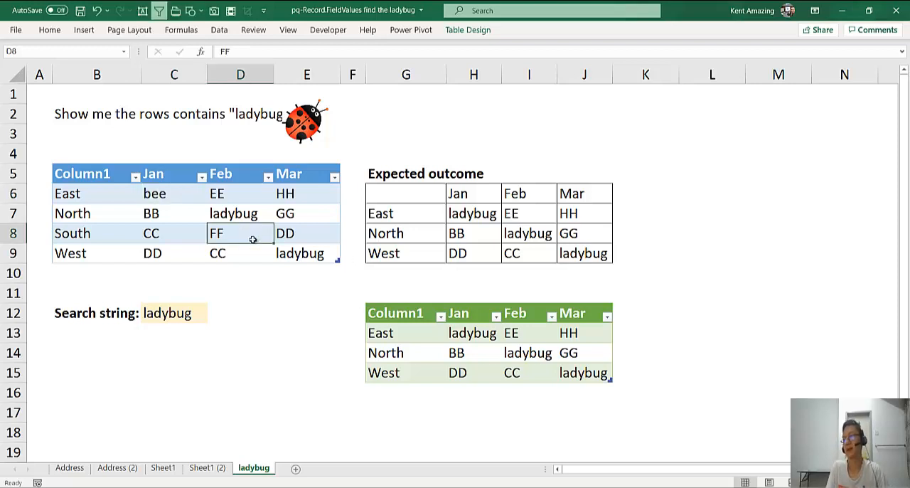
click(175, 233)
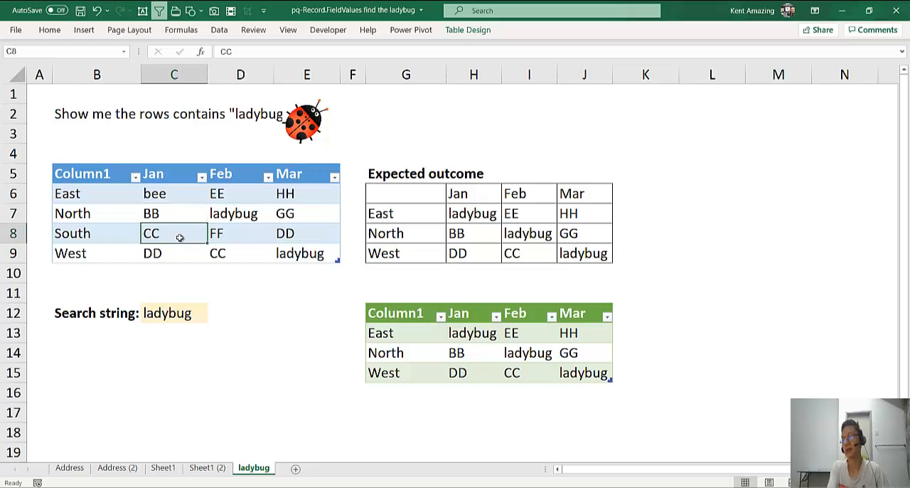
text(ladybug)
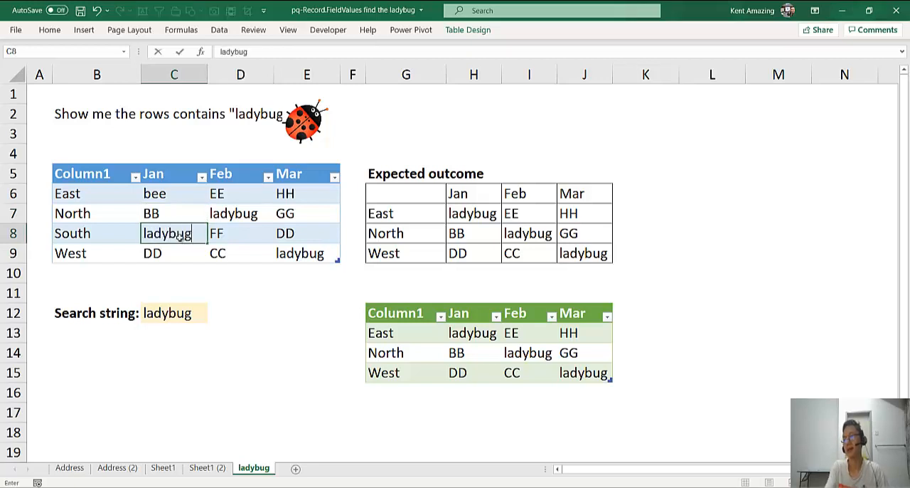
key(Return)
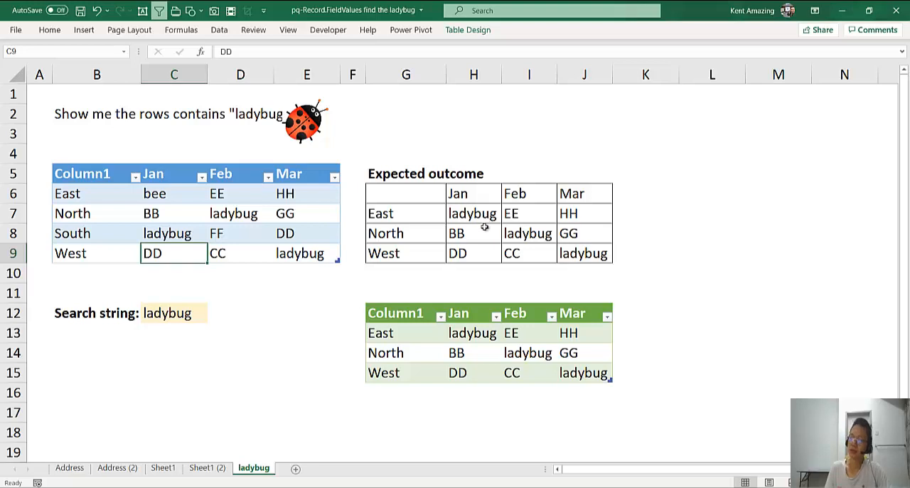
Refresh the output table so it lists only South and West, then edit its query
right_click(471, 332)
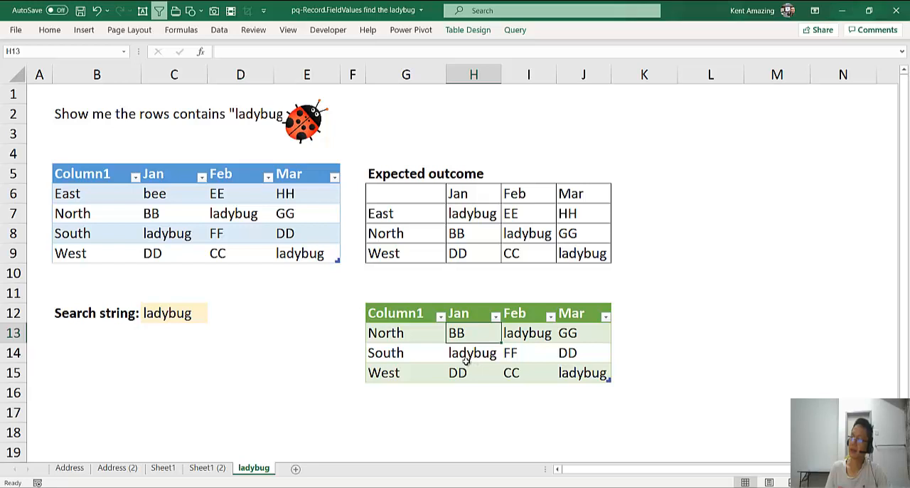
mouse_move(306, 215)
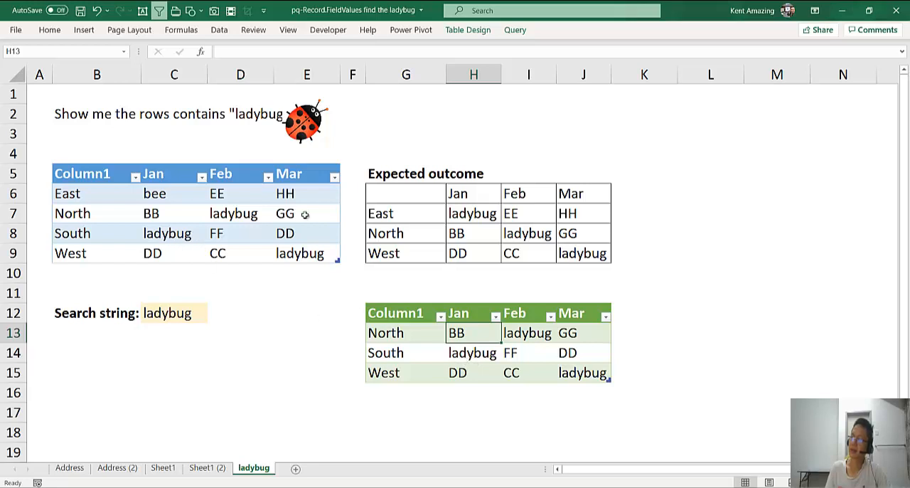
click(240, 213)
text(bee)
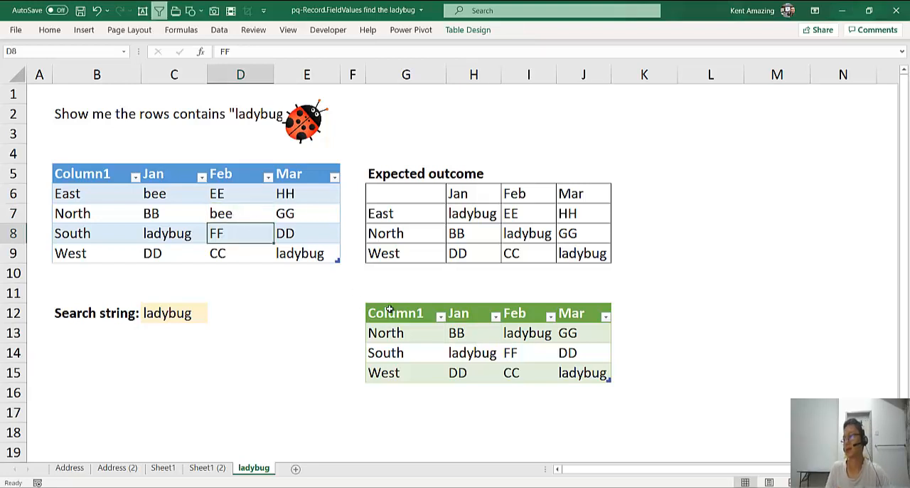
right_click(385, 351)
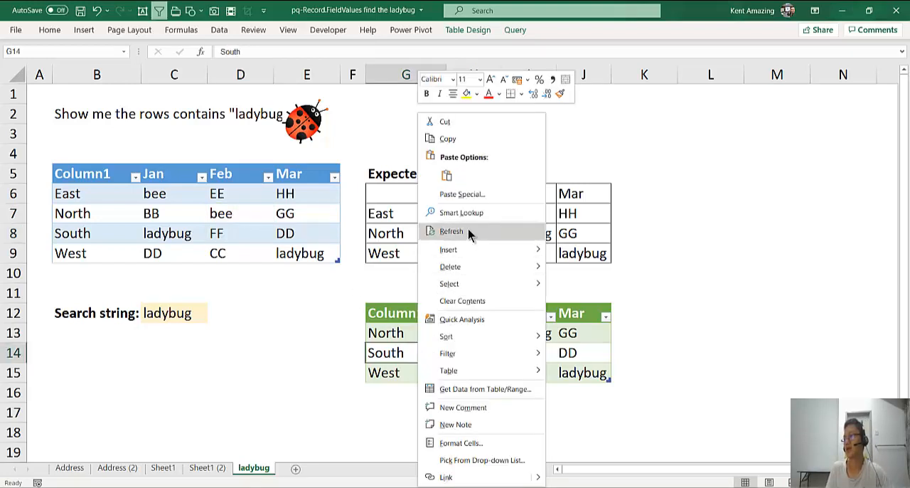
click(452, 231)
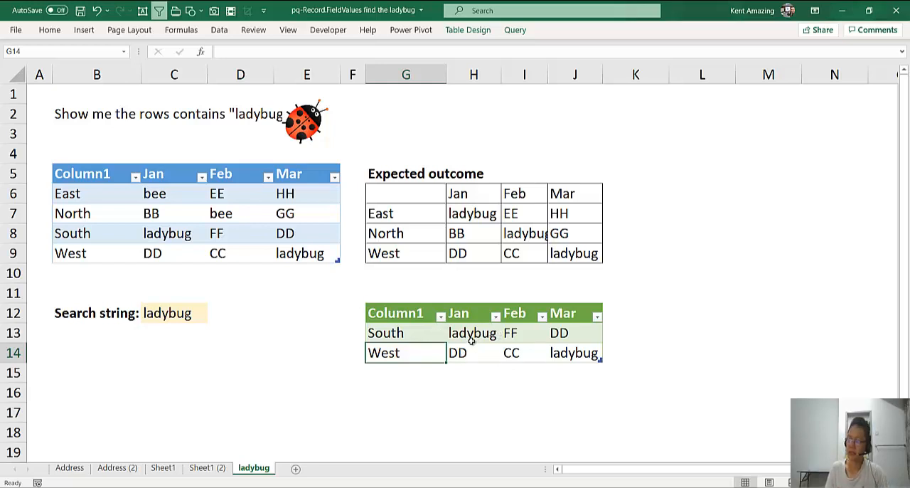
click(472, 333)
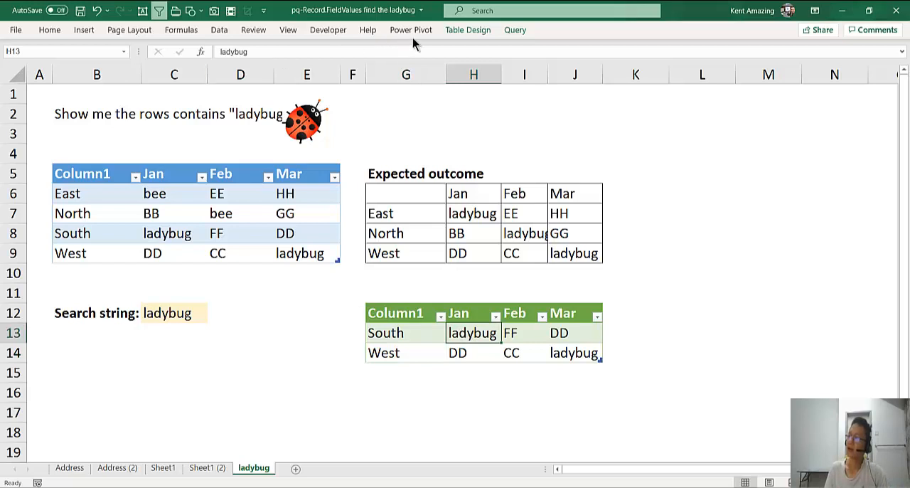
click(514, 30)
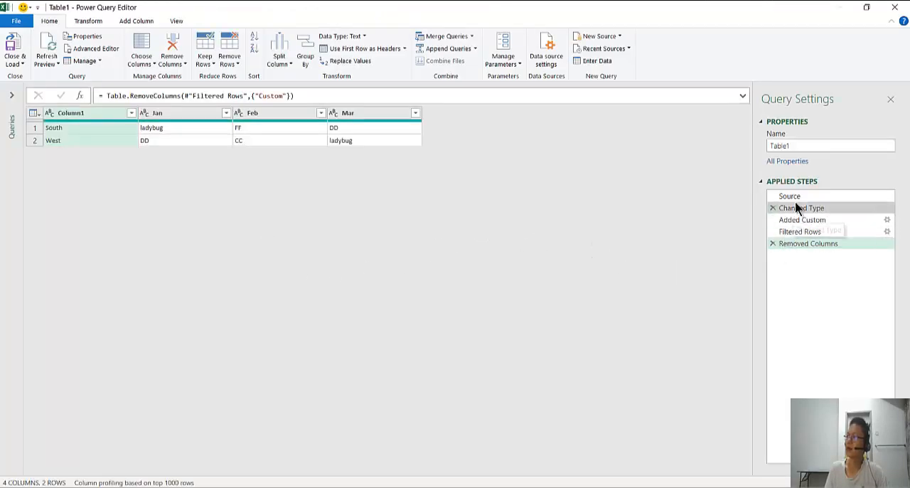
Preview each applied step from Source to Removed Columns, then switch to the PDF guide
click(790, 197)
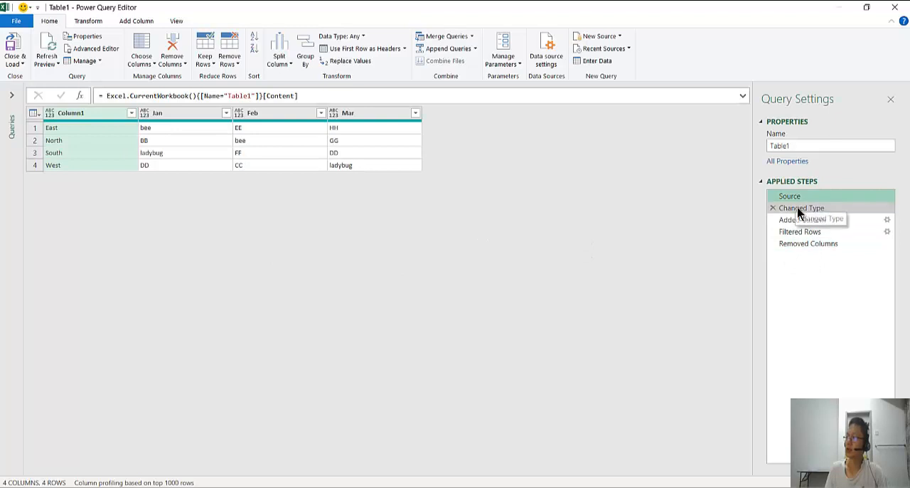
click(802, 207)
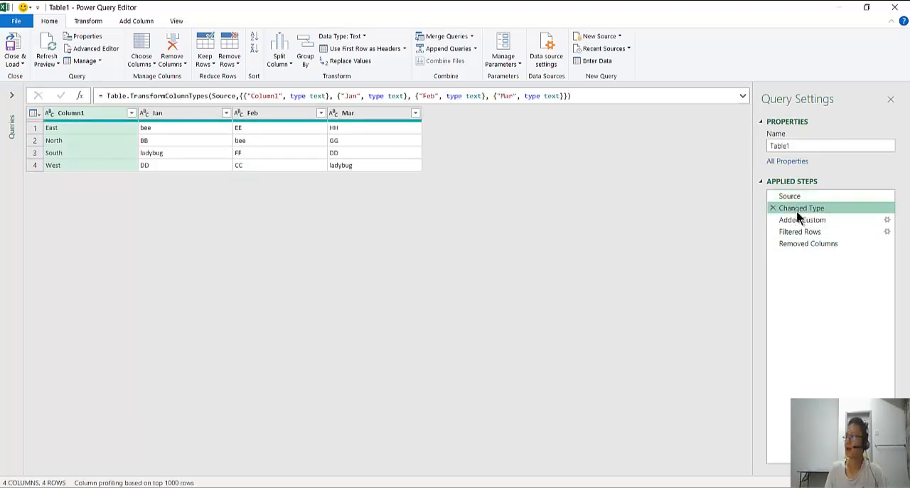
click(802, 219)
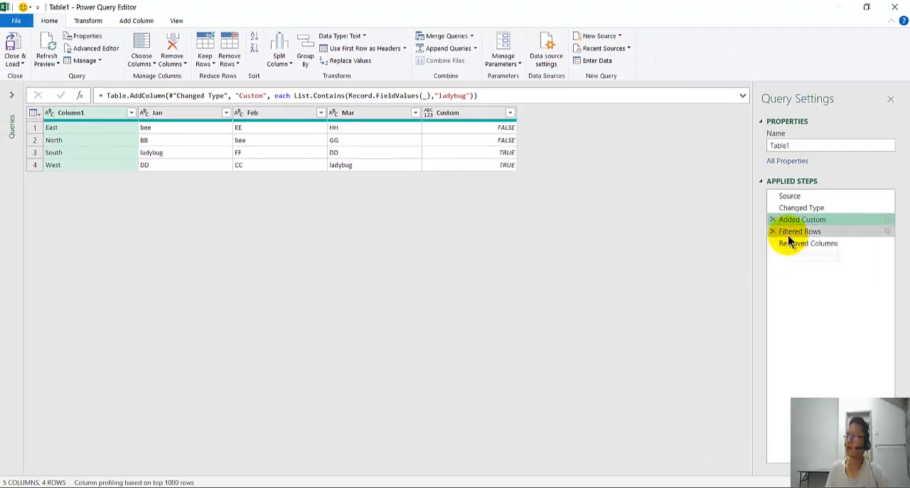
click(800, 231)
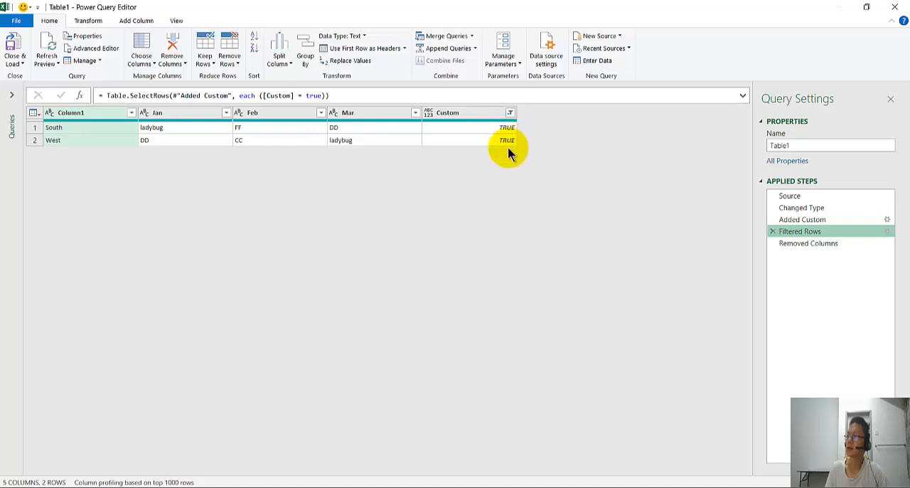
mouse_move(824, 243)
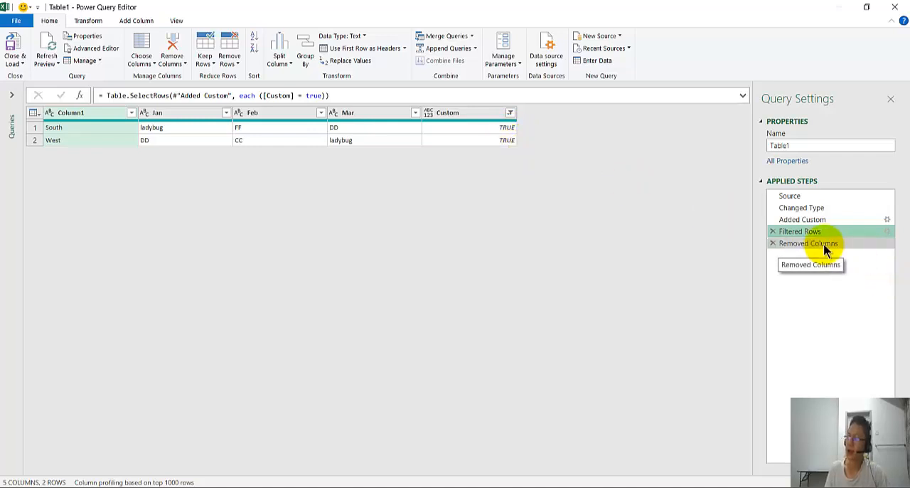
click(808, 244)
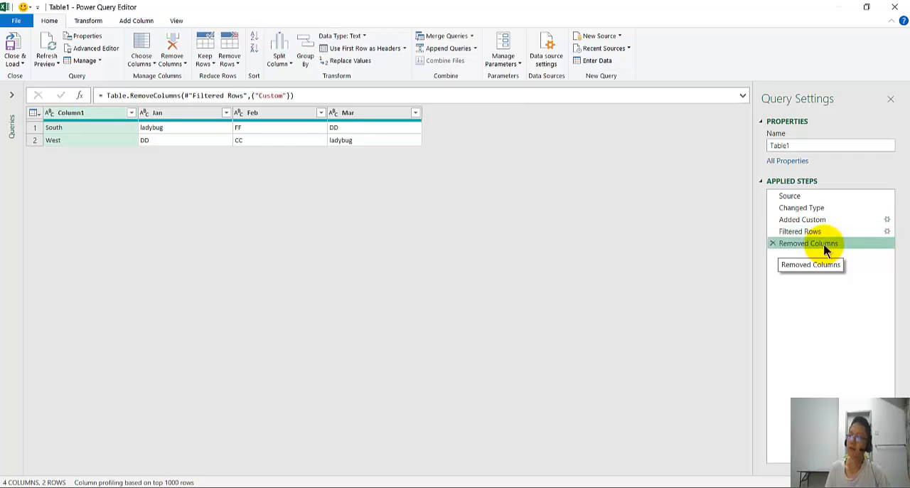
mouse_move(84, 131)
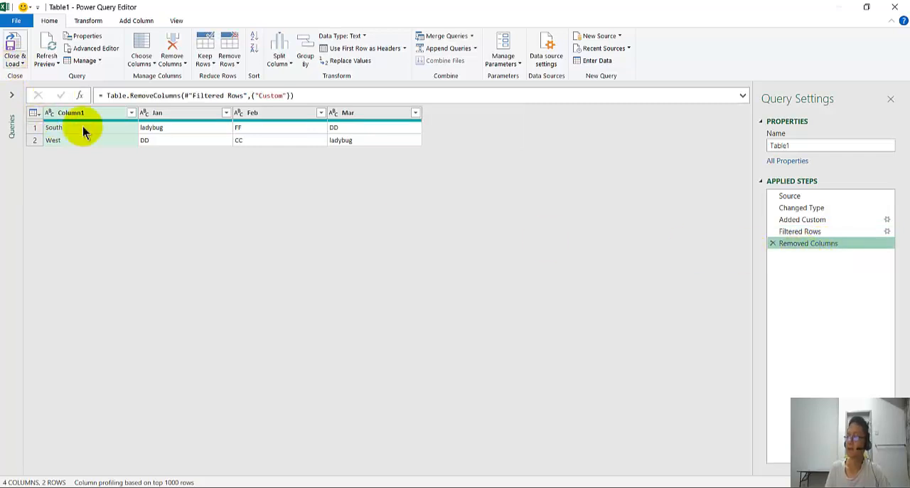
key(alt+tab)
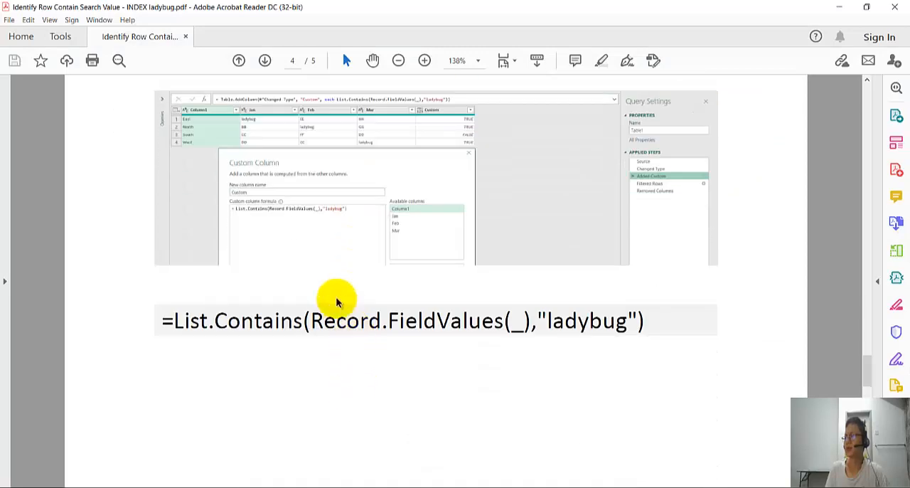
Scroll through pages 4 and 5 reviewing the Record.FieldValues custom column, then return to Excel
scroll(down, 3)
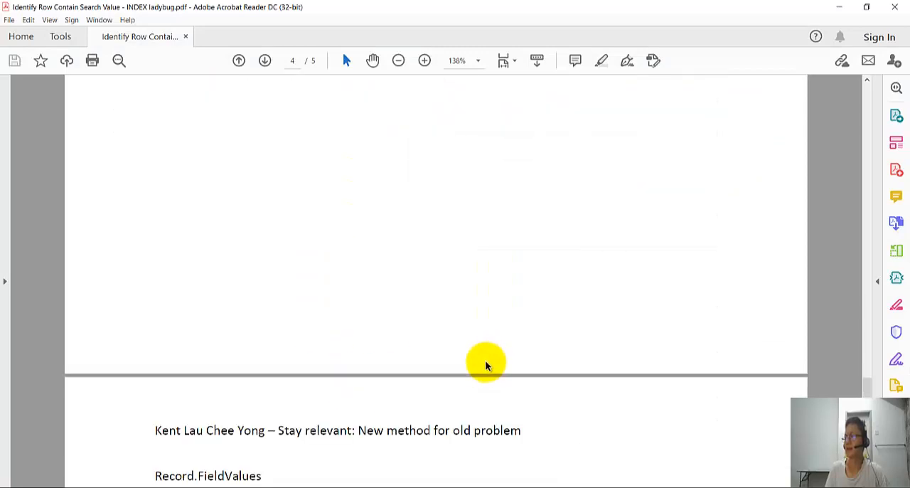
scroll(down, 3)
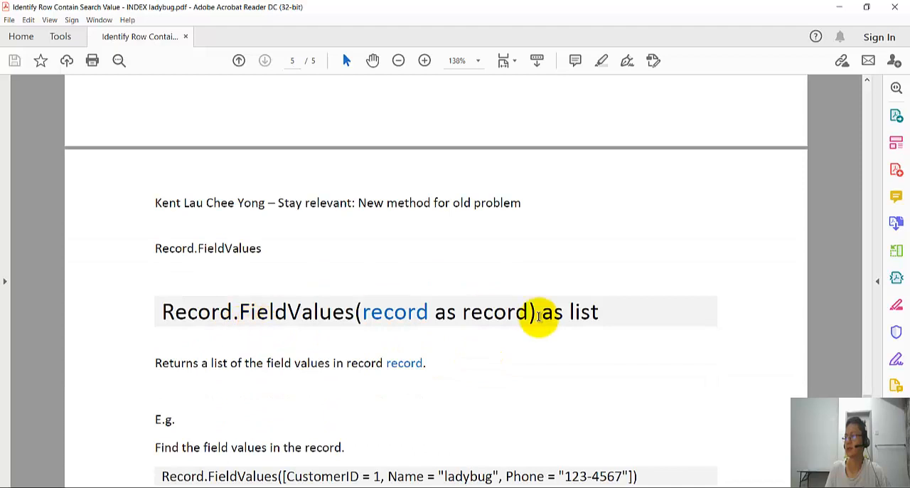
mouse_move(258, 359)
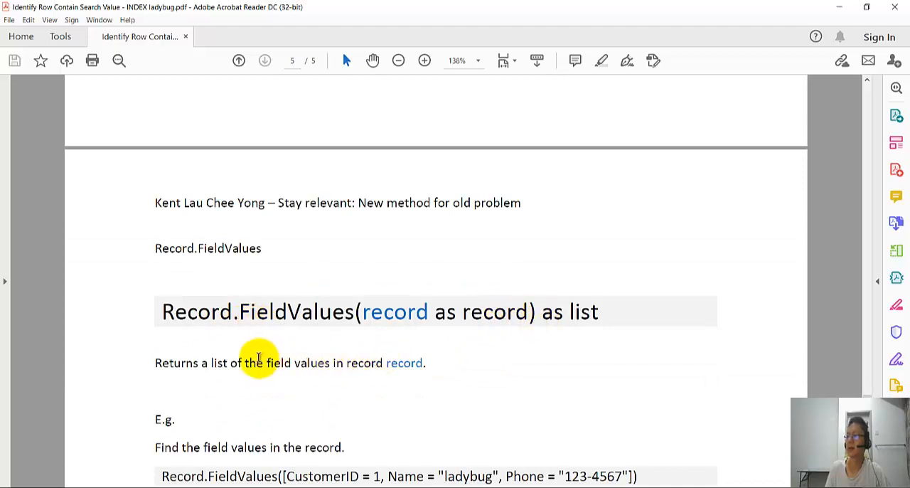
scroll(up, 3)
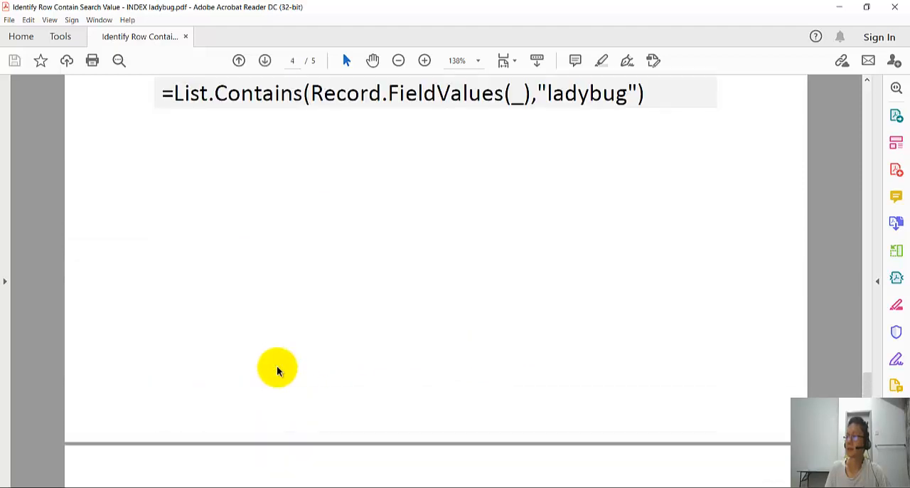
scroll(up, 3)
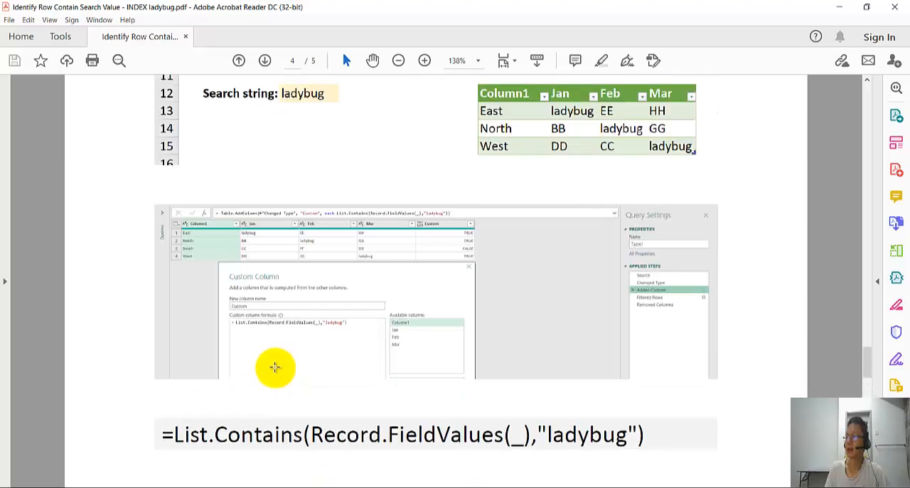
mouse_move(391, 243)
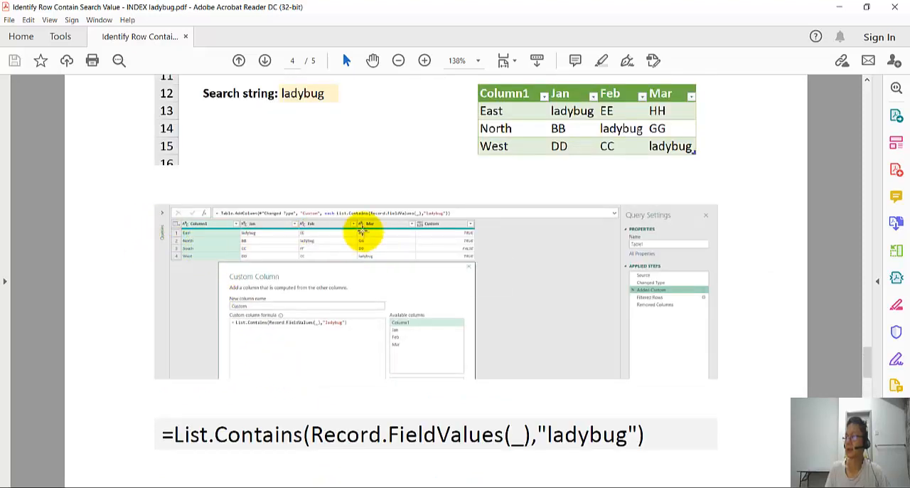
scroll(down, 3)
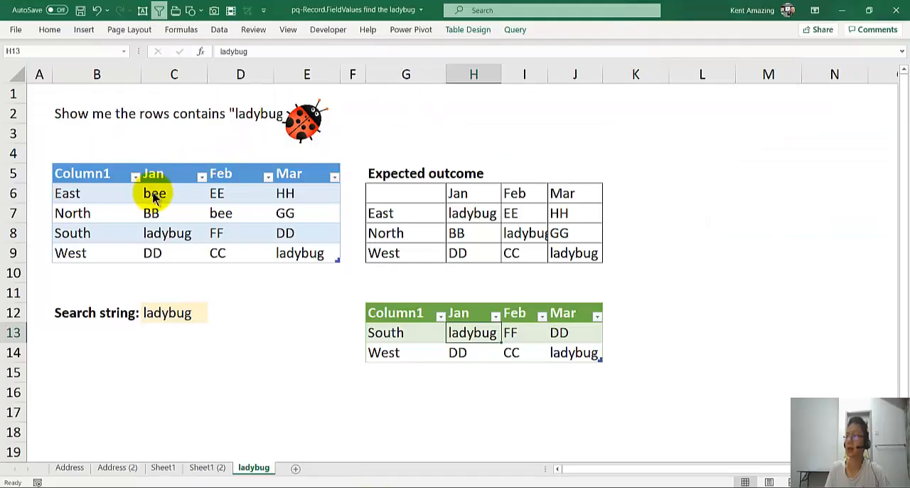
Load the source table into Power Query as Table1 (2) and start a new custom column
click(174, 213)
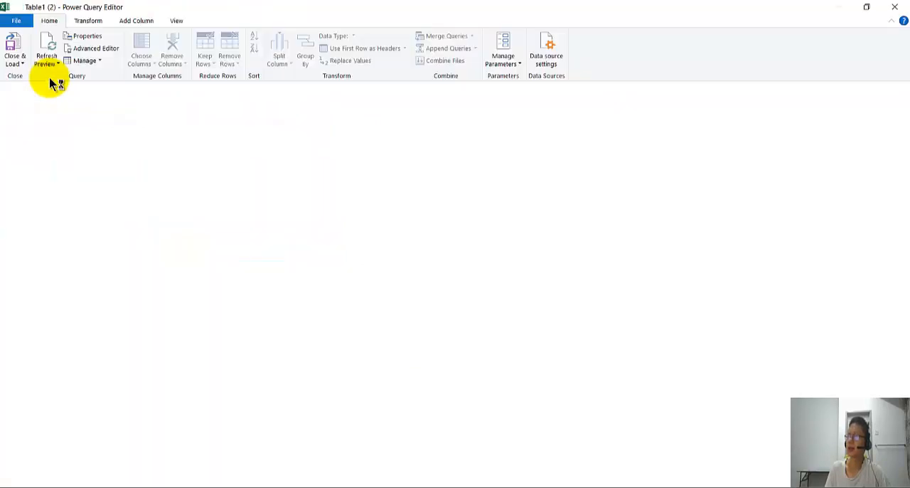
click(46, 50)
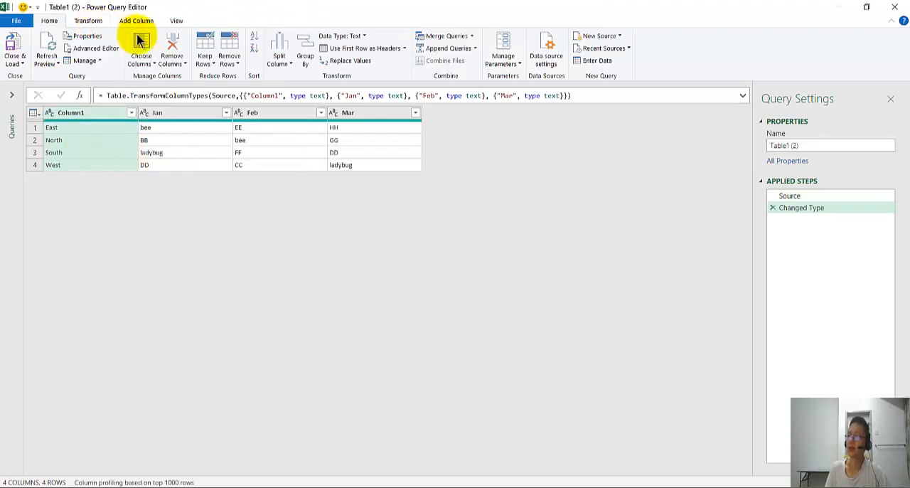
click(136, 20)
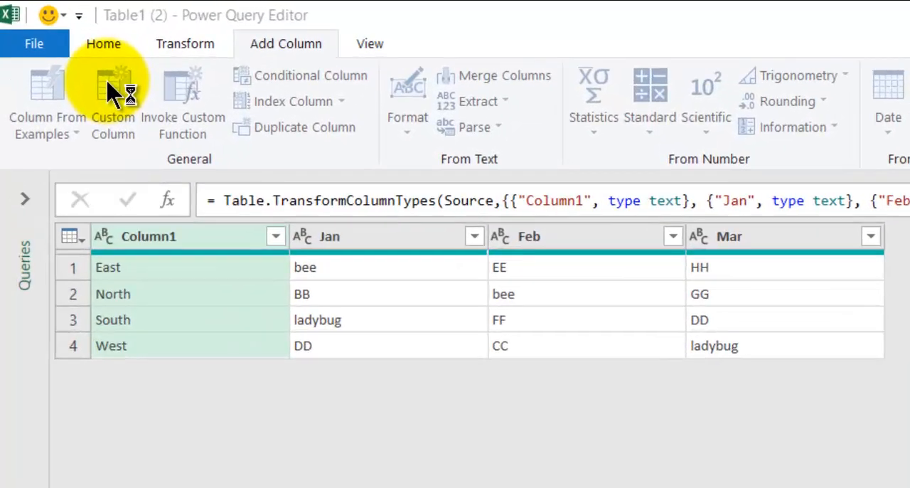
click(112, 99)
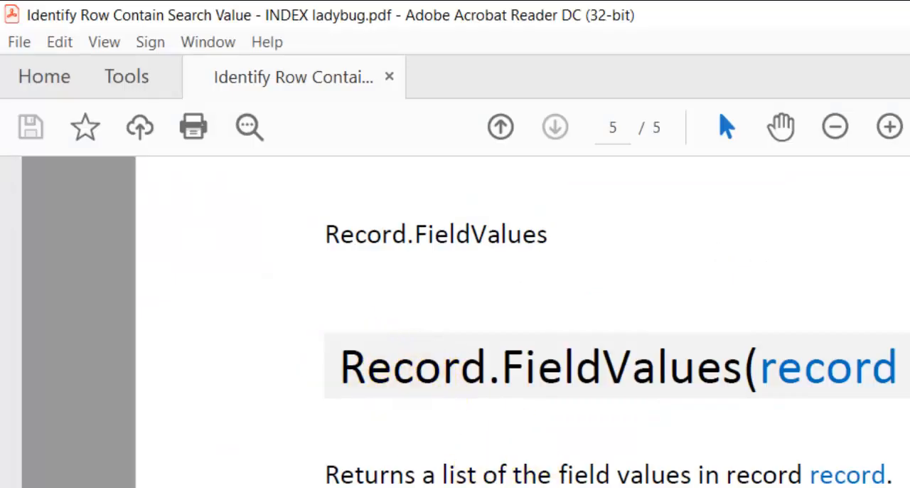
click(499, 127)
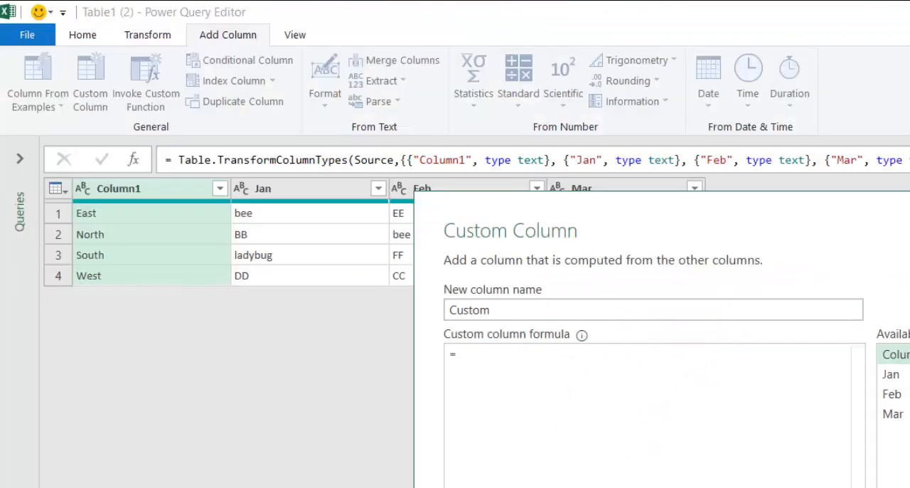
Create a Custom column with Record.FieldValues(_) holding a List per row
text(Record.FieldValues(_))
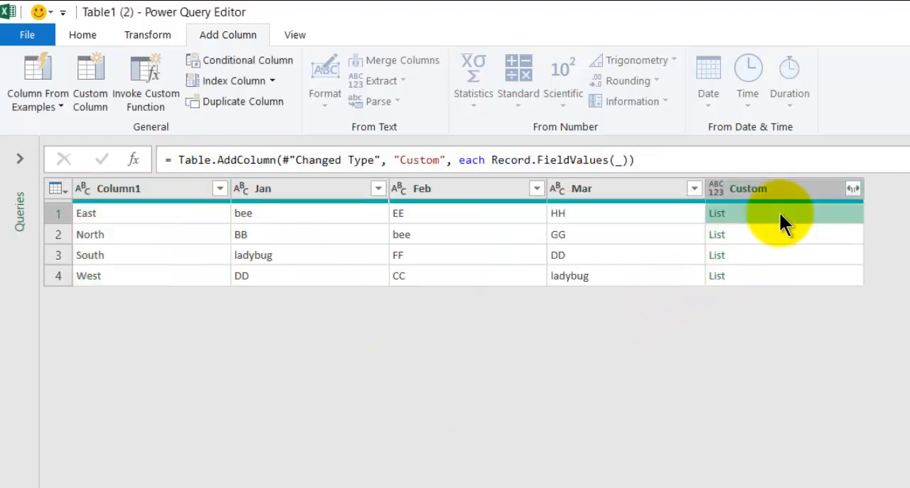
mouse_move(238, 316)
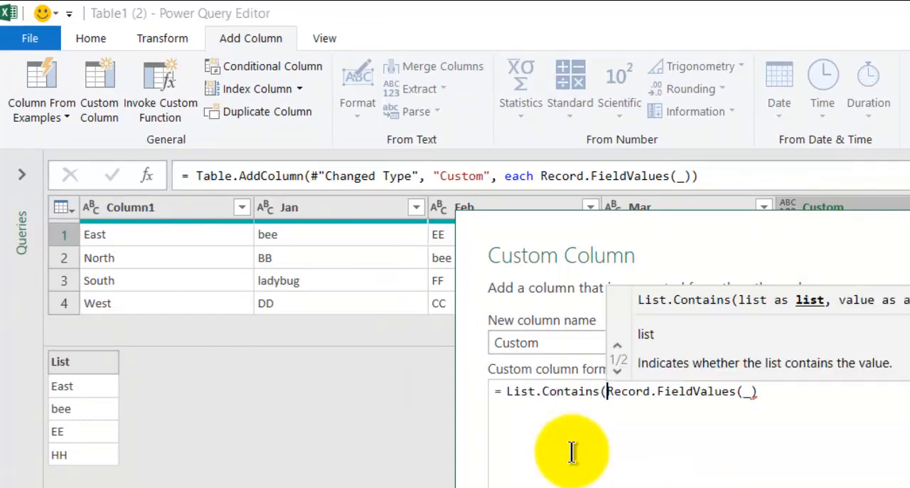
mouse_move(818, 388)
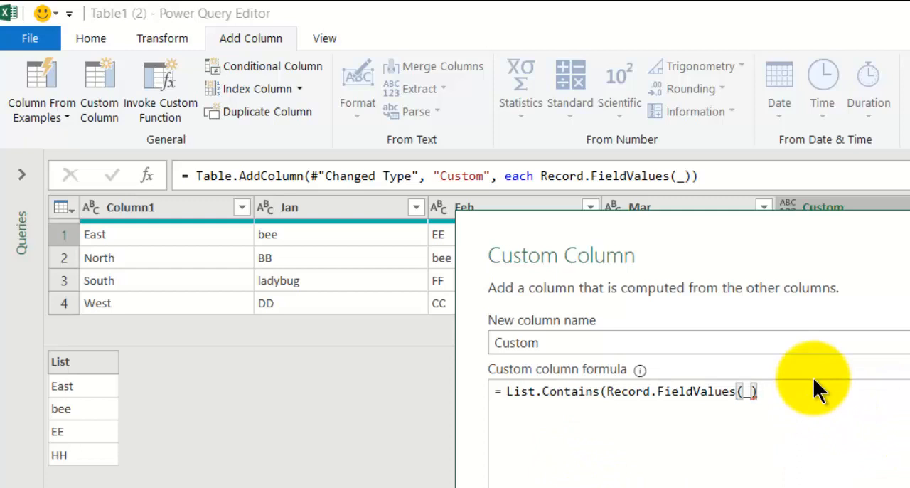
Extend the formula to List.Contains(Record.FieldValues(_),"ladybug") giving TRUE/FALSE per row
text(,"lady)
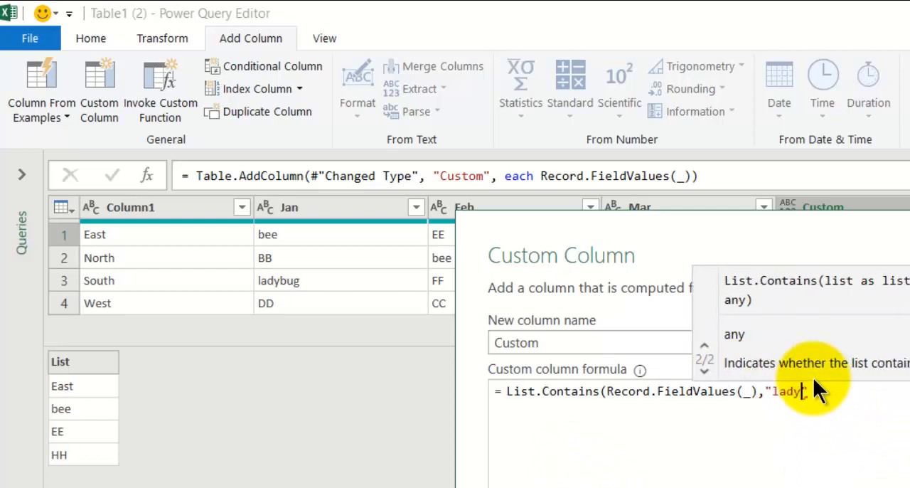
text(bu)
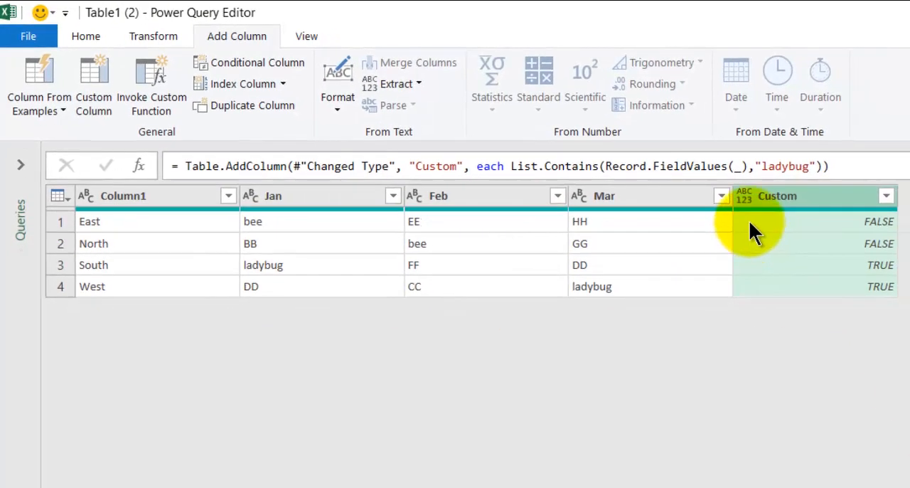
mouse_move(135, 265)
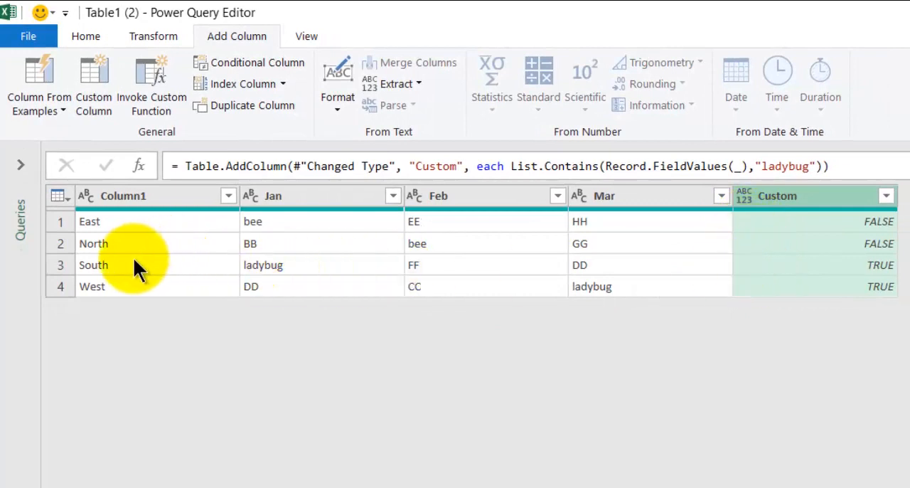
mouse_move(878, 263)
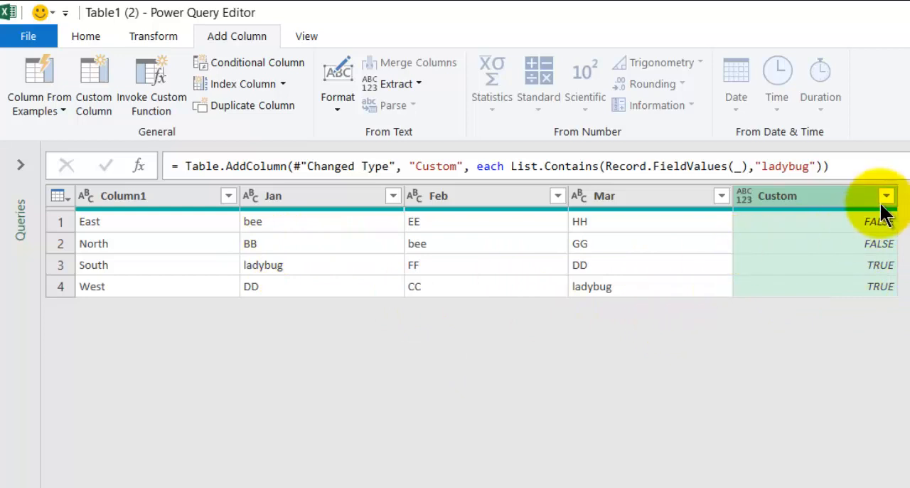
Filter the Custom column to TRUE only, keeping South and West, then remove the helper column
click(886, 195)
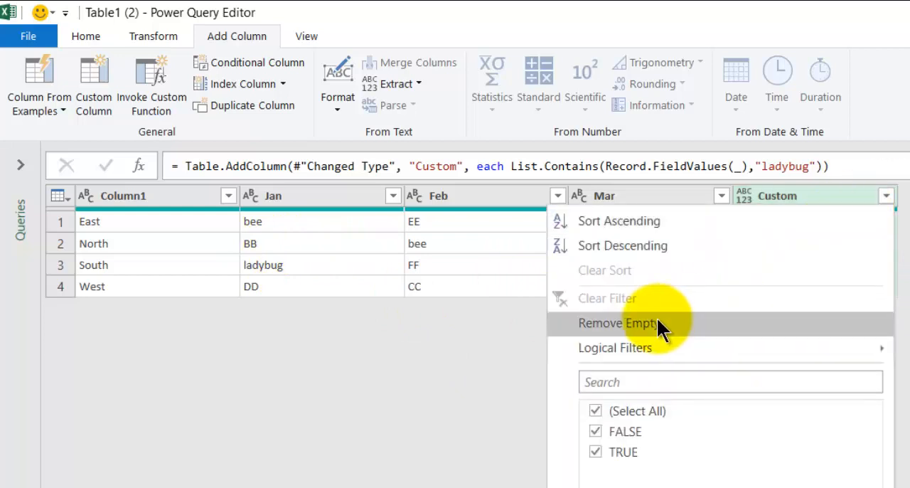
click(596, 410)
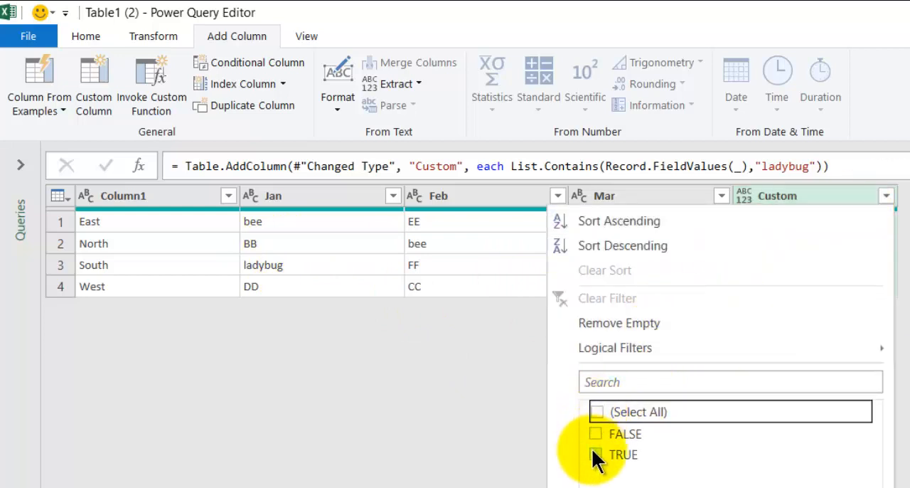
click(596, 454)
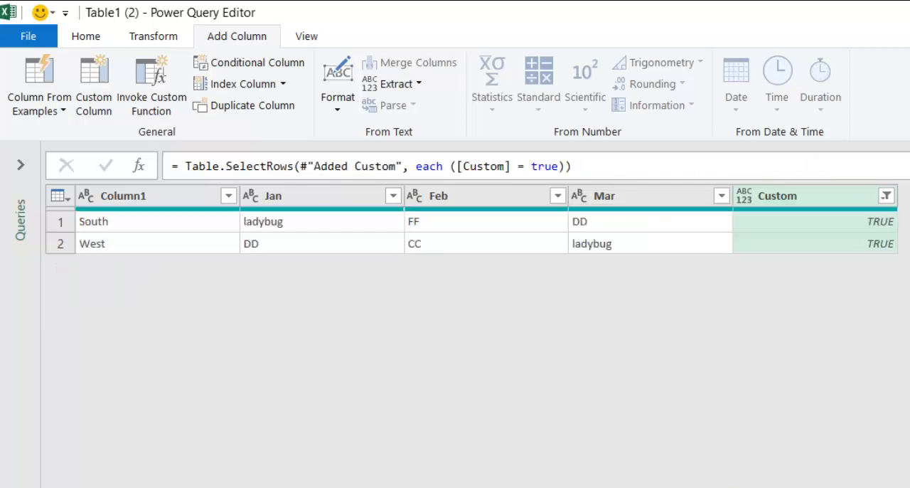
mouse_move(640, 192)
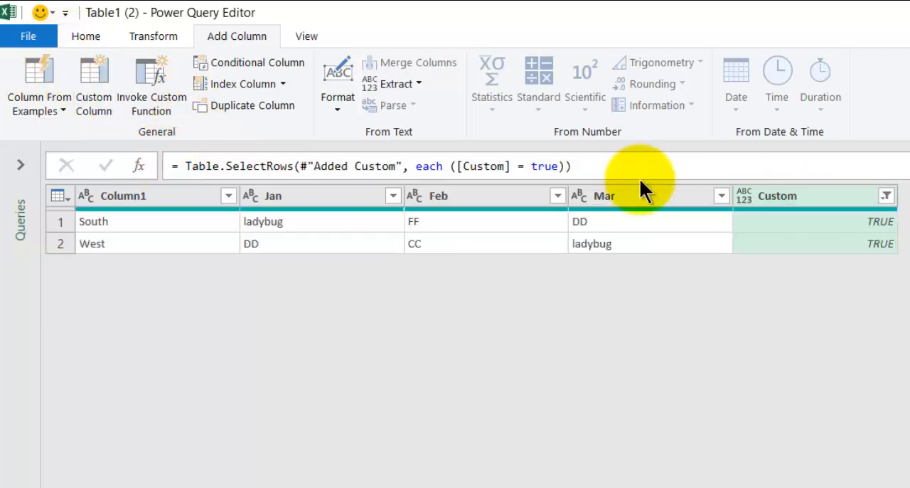
right_click(811, 195)
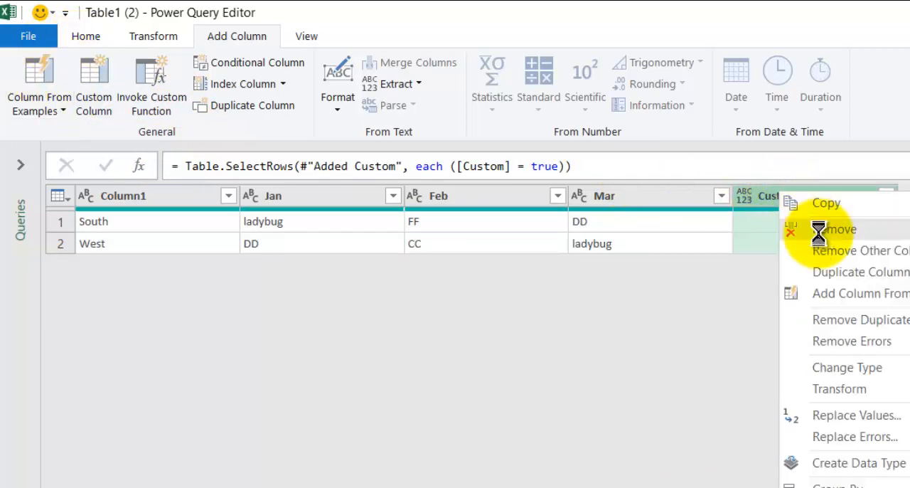
click(834, 229)
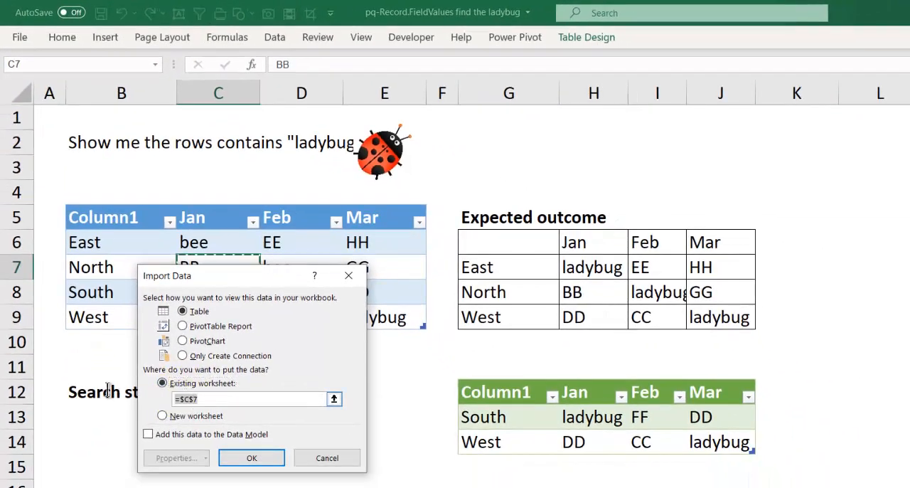
Load Table1 (2)'s ladybug rows as a green table below the Search string cell
click(839, 393)
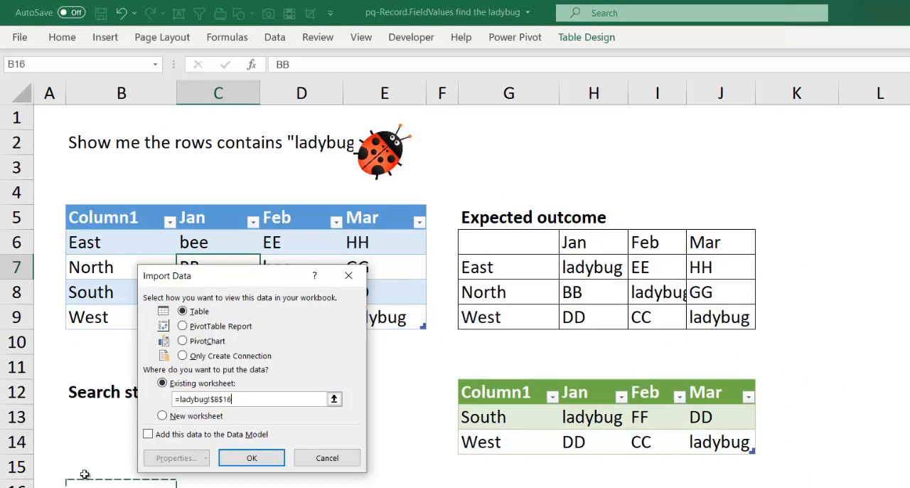
click(251, 457)
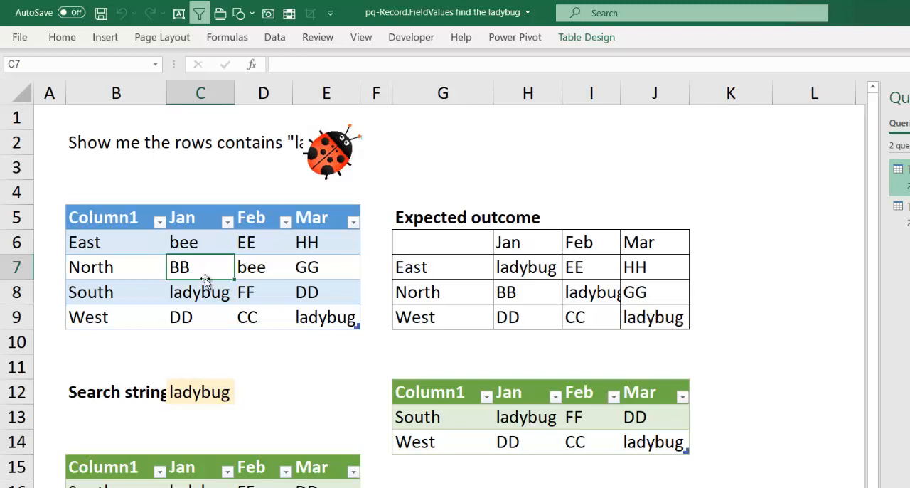
click(103, 242)
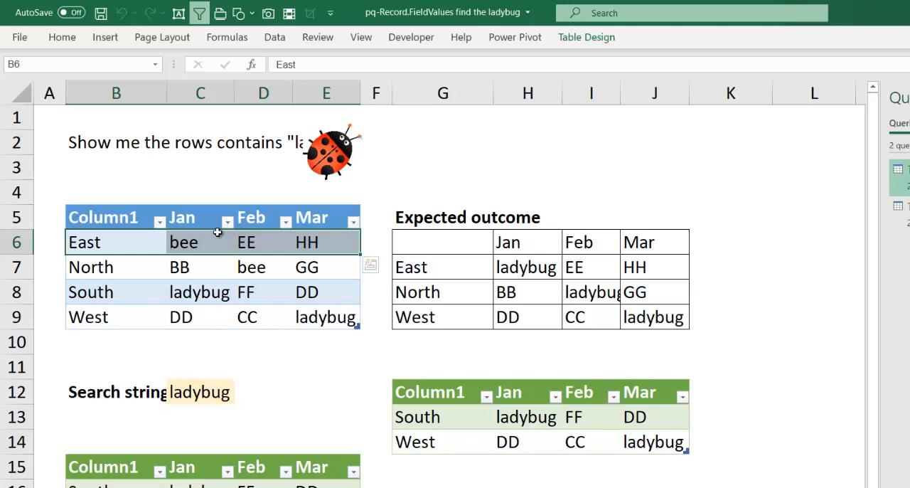
mouse_move(226, 258)
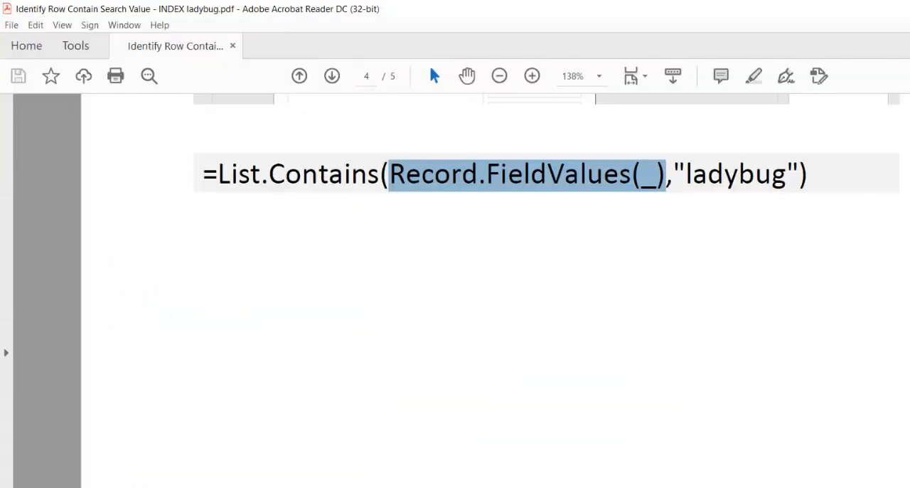
Scroll the PDF to page 4's List.Contains(Record.FieldValues(_),"ladybug") formula
scroll(down, 3)
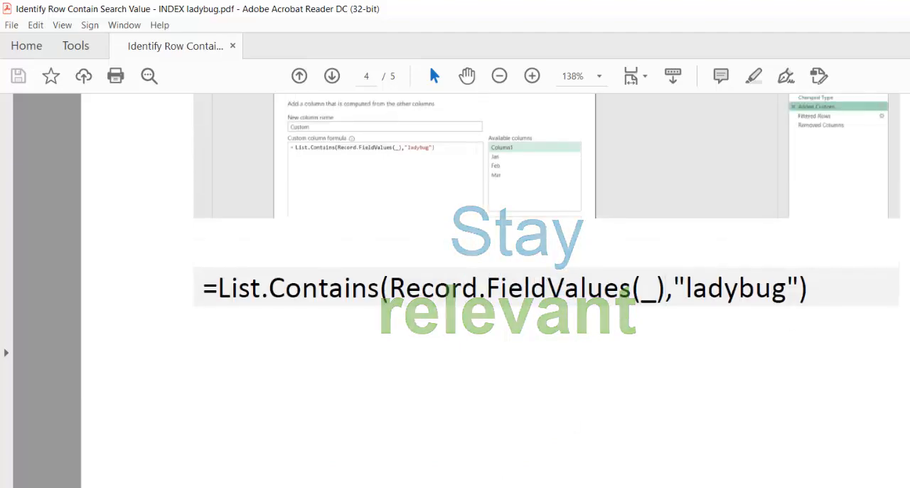
Return to page 1's INDEX array formula and scroll through its explanation
click(299, 76)
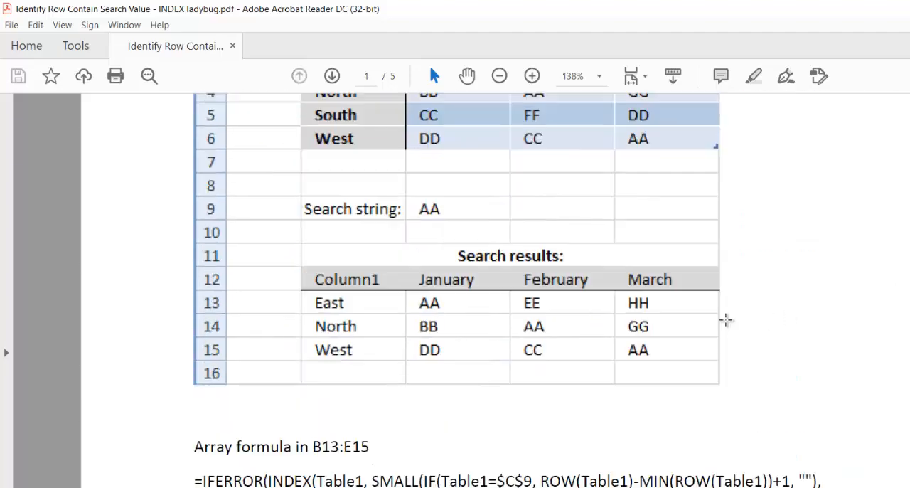
scroll(down, 3)
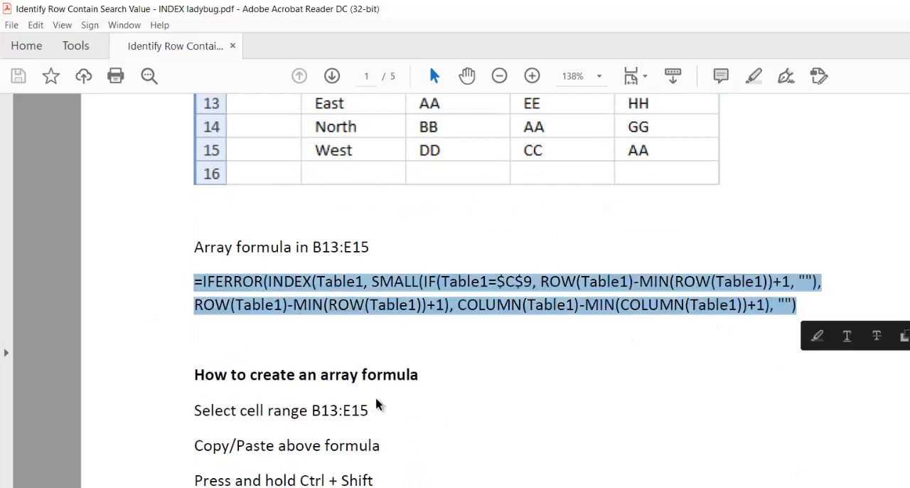
scroll(down, 3)
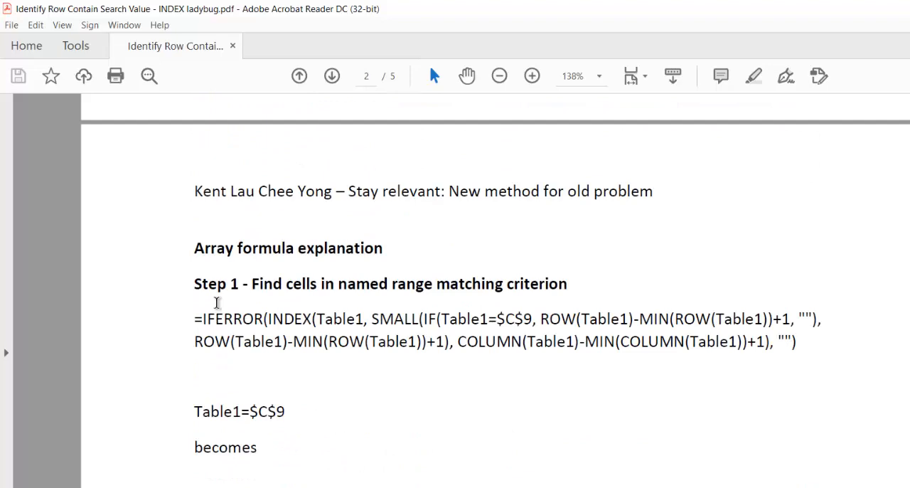
scroll(down, 3)
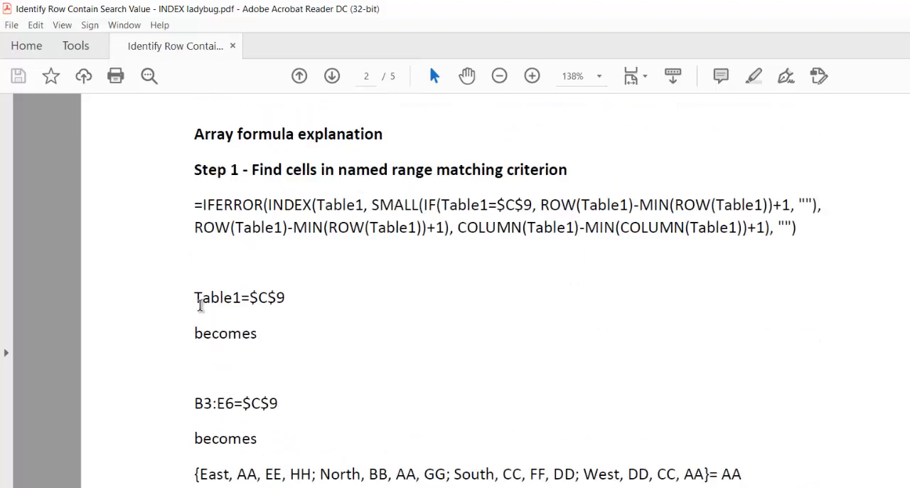
scroll(down, 3)
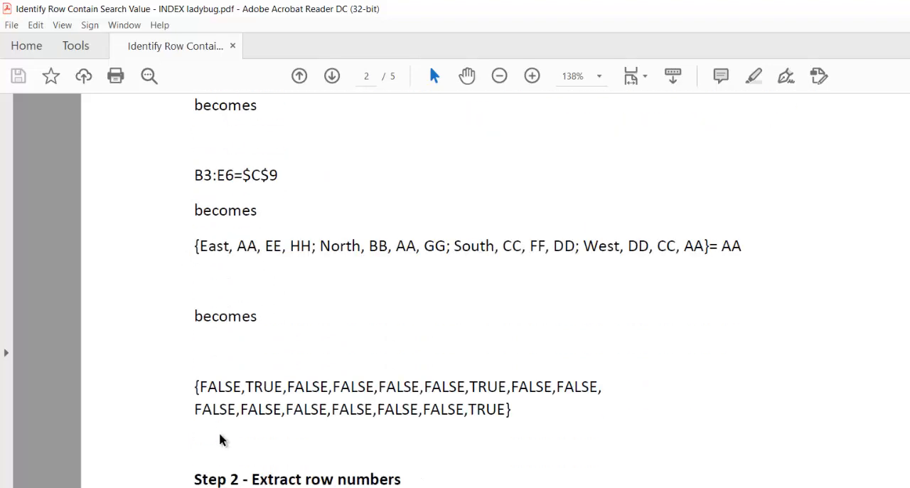
scroll(up, 3)
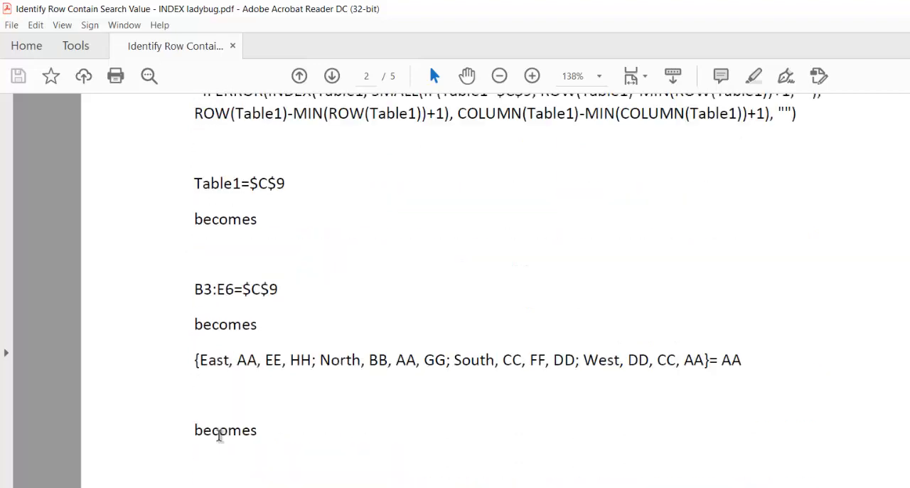
Settle on page 2's Step 1 explanation where Table1=$C$9 gives a TRUE/FALSE array
click(298, 76)
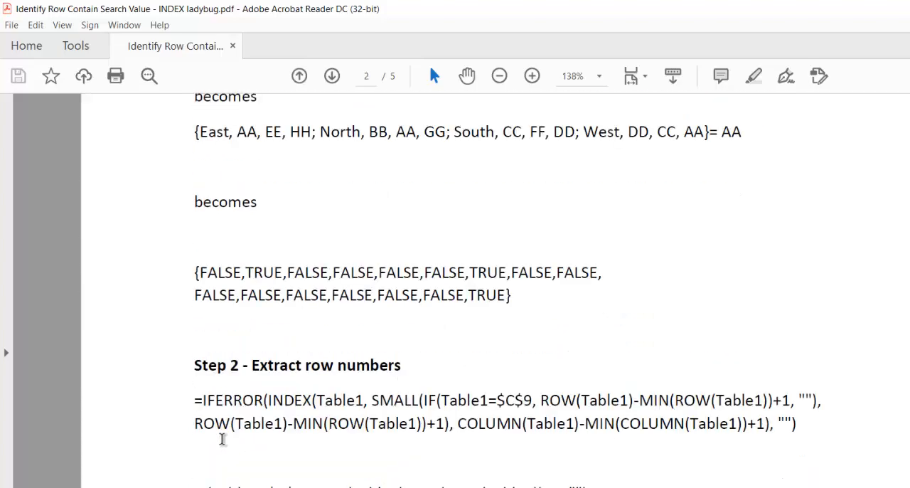
scroll(up, 3)
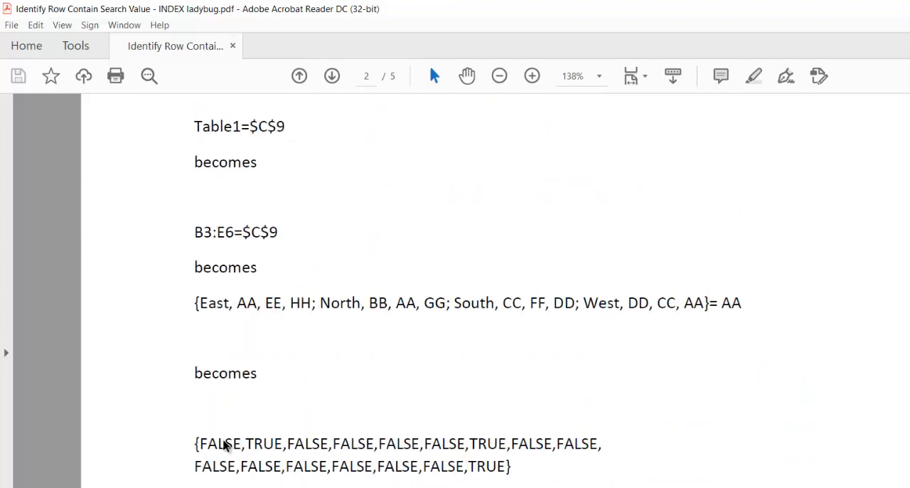
scroll(down, 3)
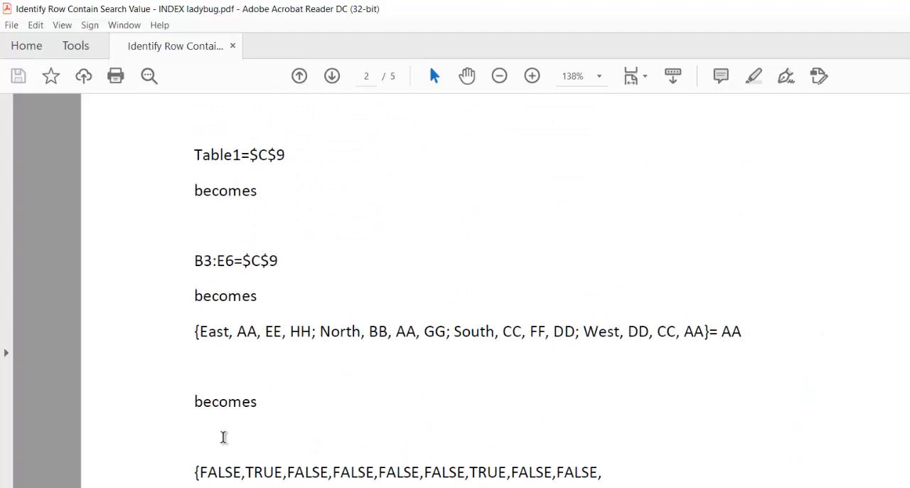